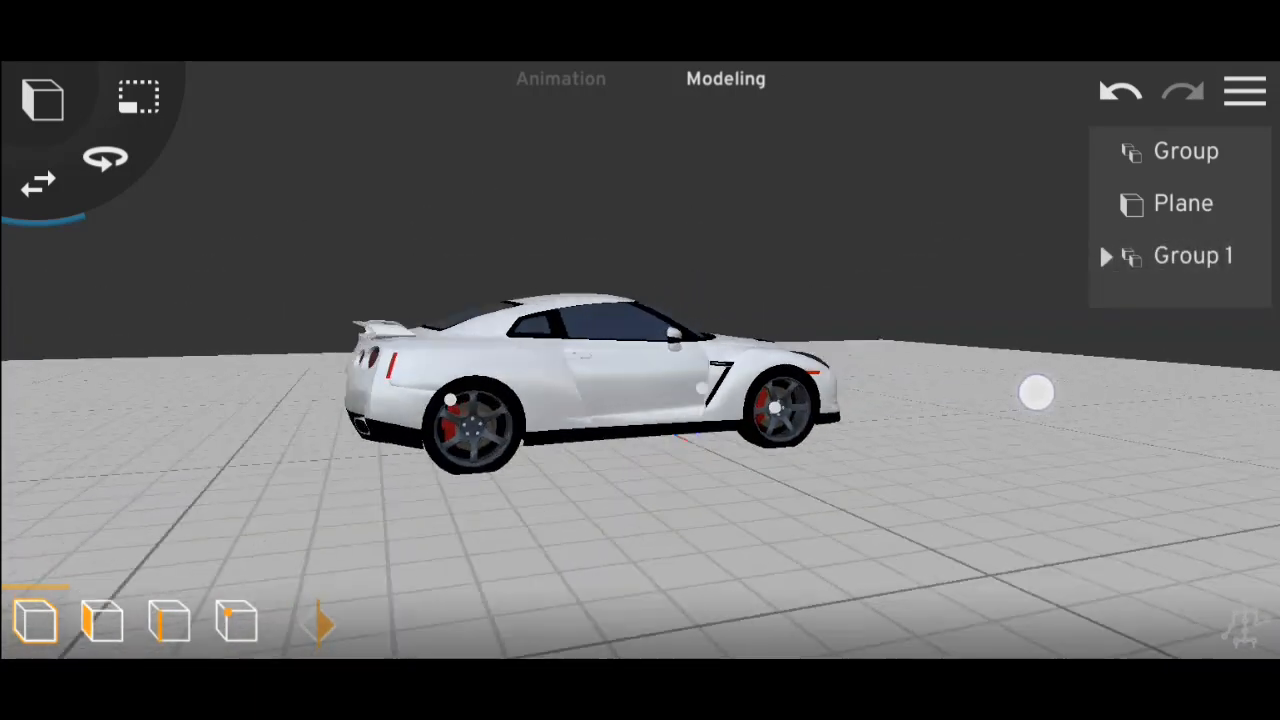
Preview the car drift in the Animation workspace, then hide the car in Group 1
left_click(560, 79)
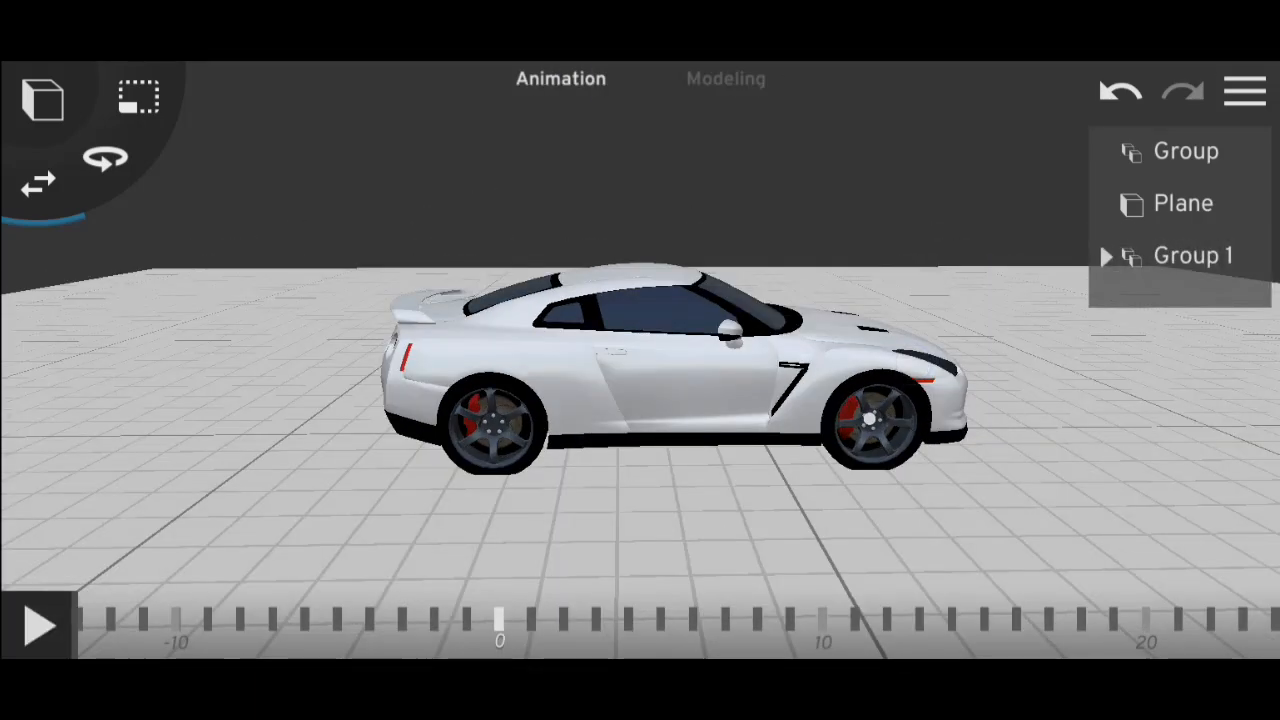
left_click(40, 625)
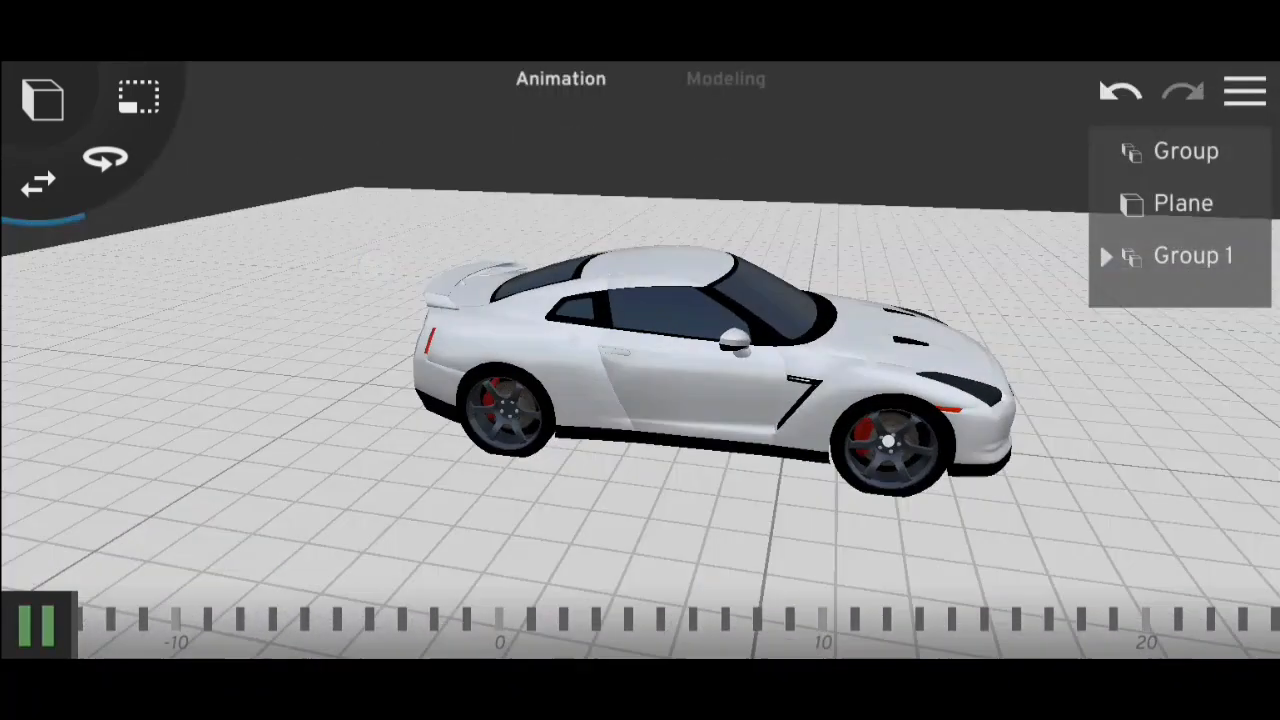
left_click(40, 620)
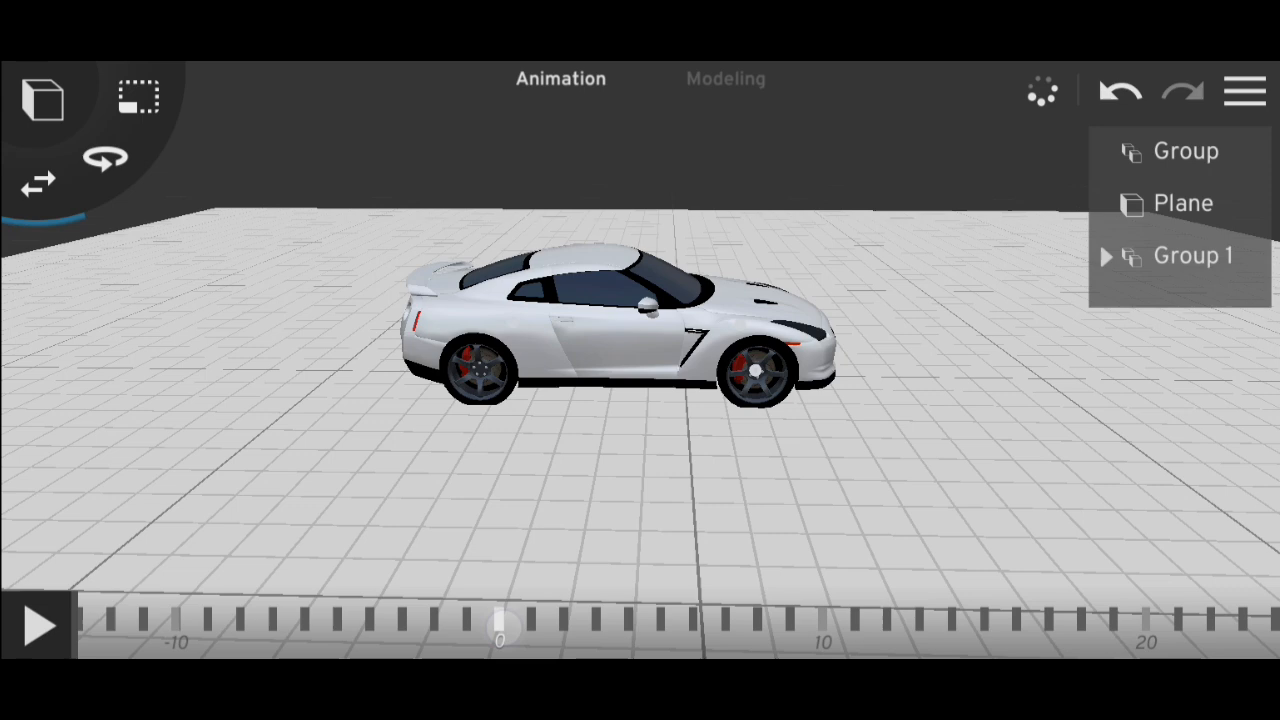
left_click(1192, 255)
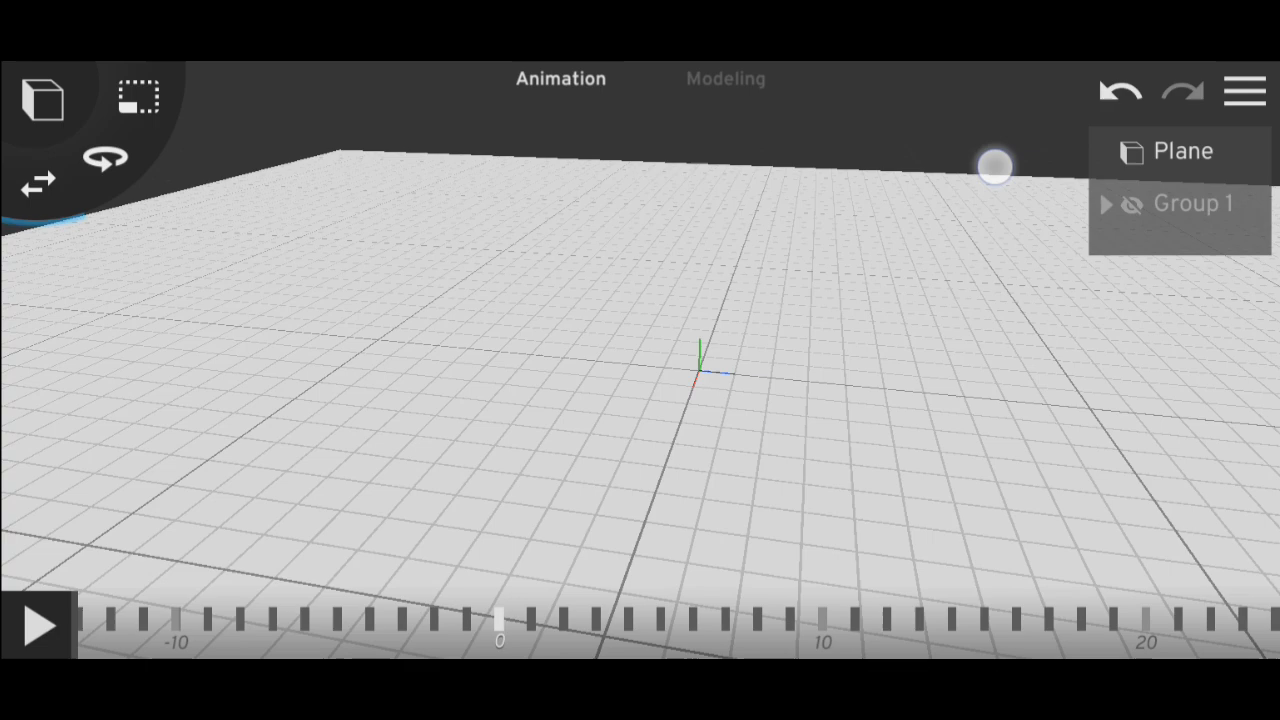
Return to Modeling and add a Cube to serve as the smoke puff
left_click(725, 79)
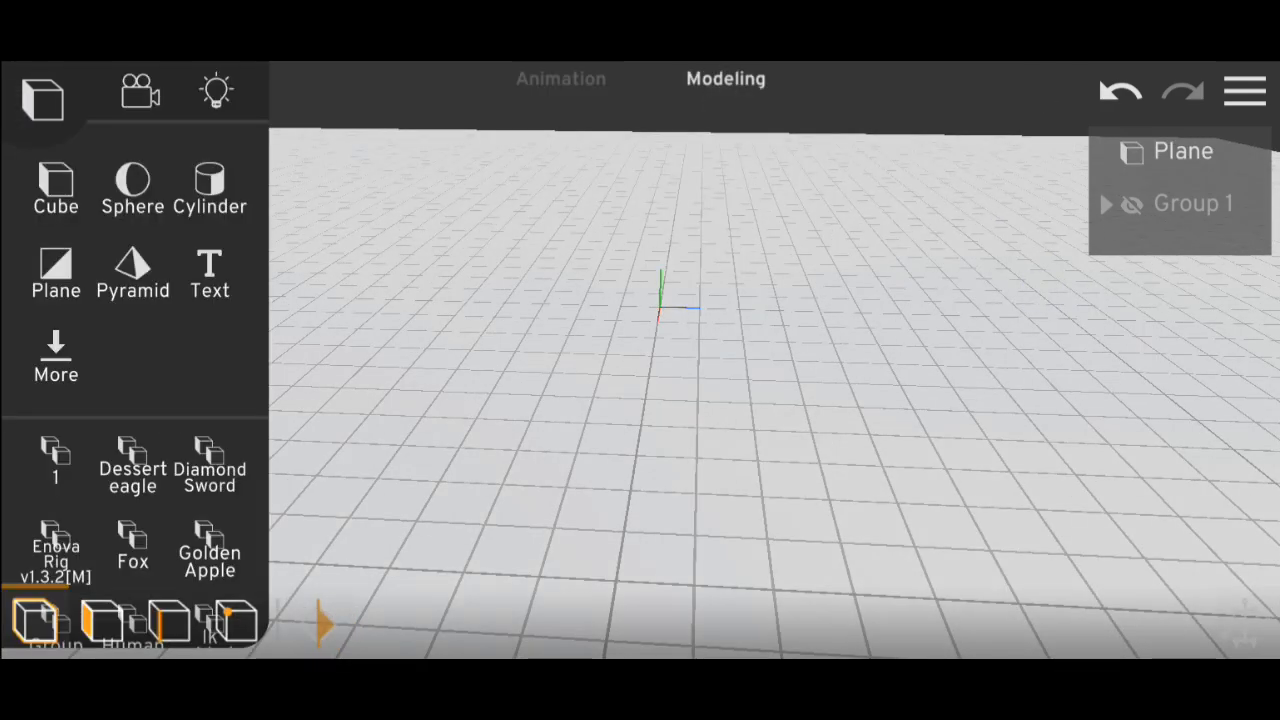
left_click(56, 188)
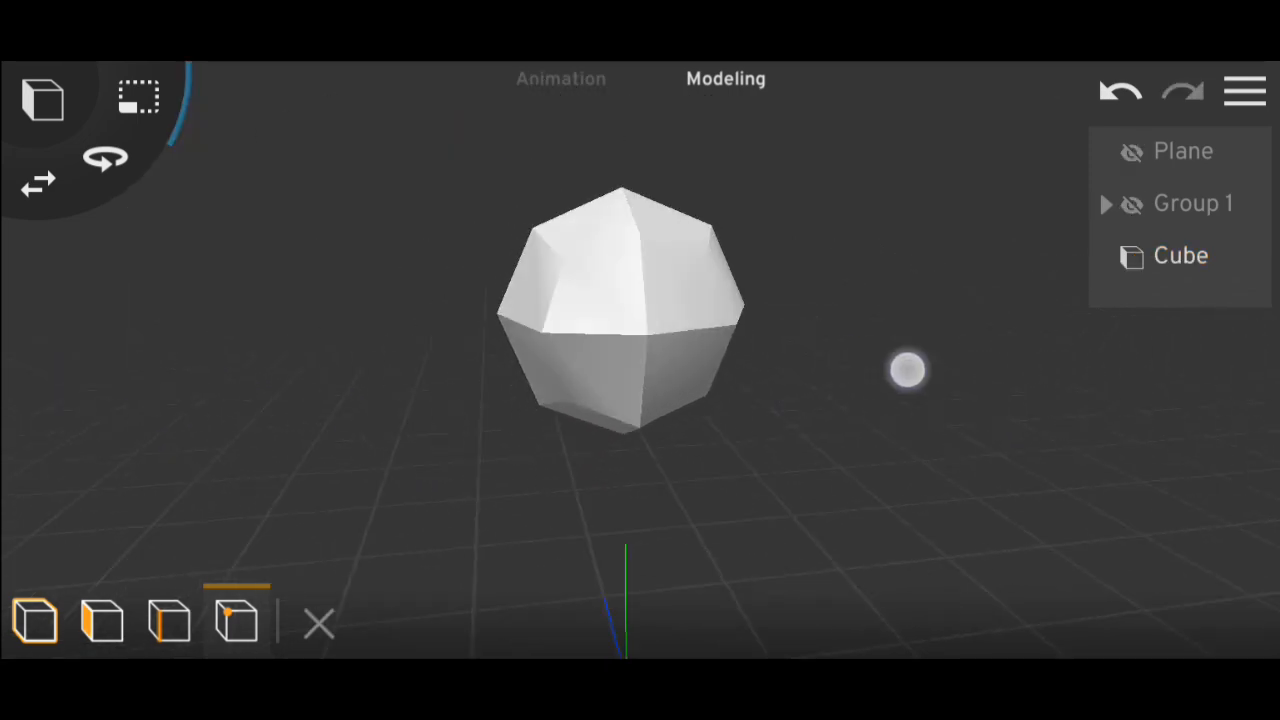
Select the Cube, adjust its height position and enable keyframe recording
left_click(560, 79)
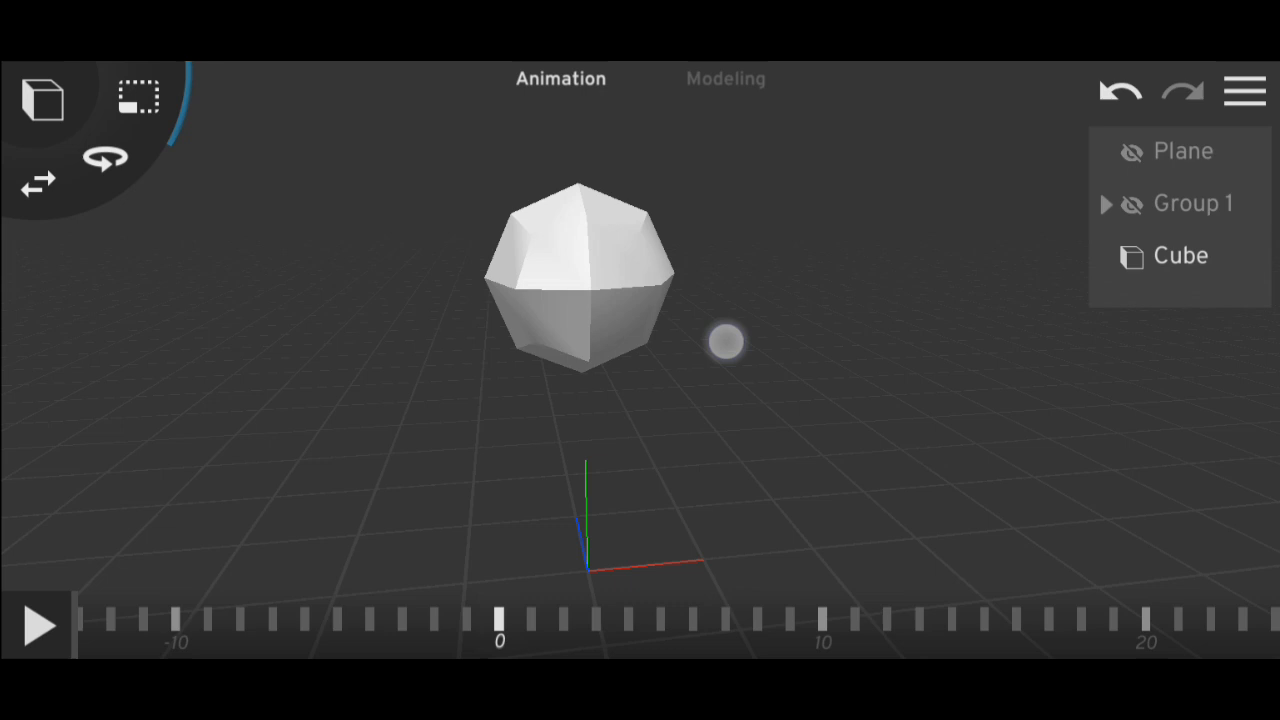
left_click(1180, 255)
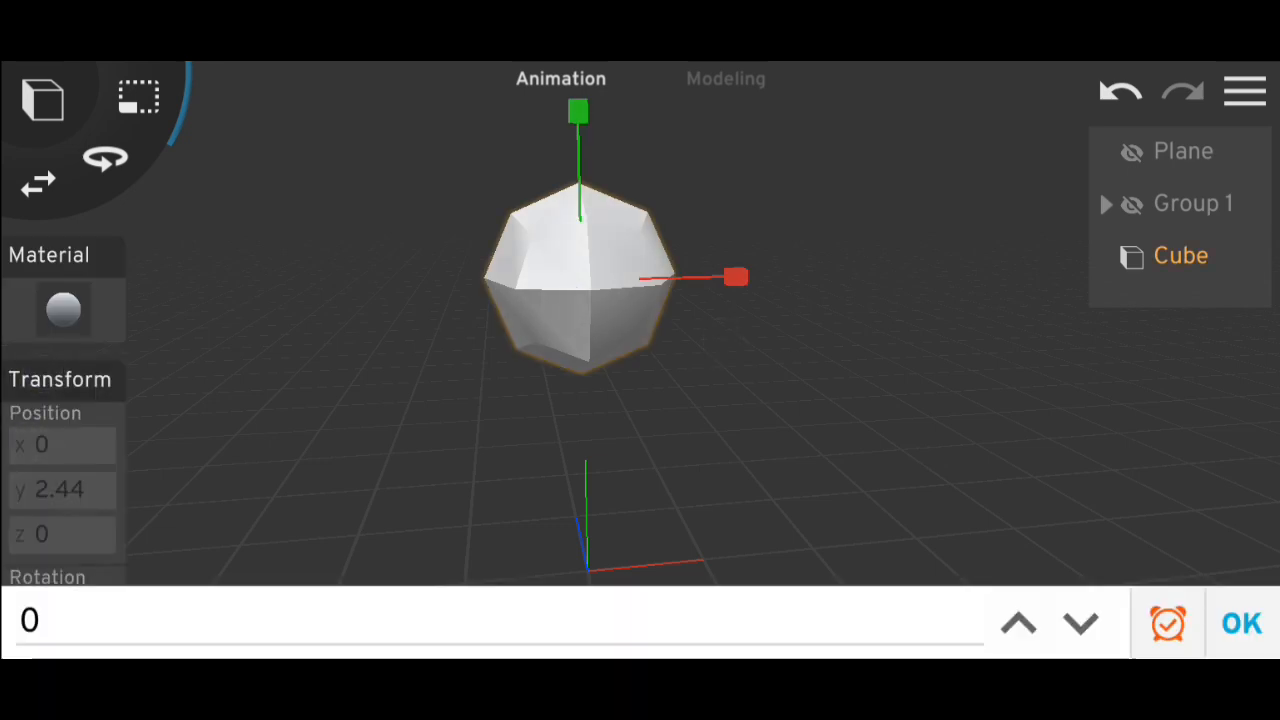
left_click(725, 79)
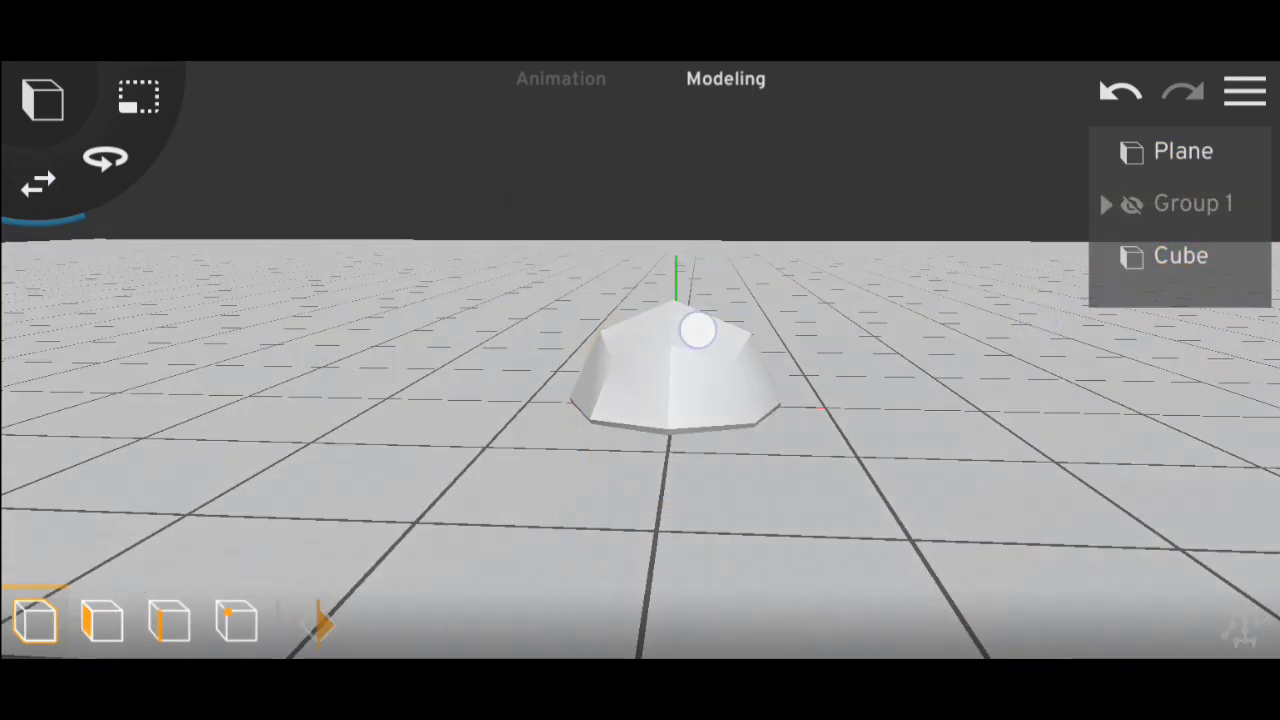
left_click(560, 79)
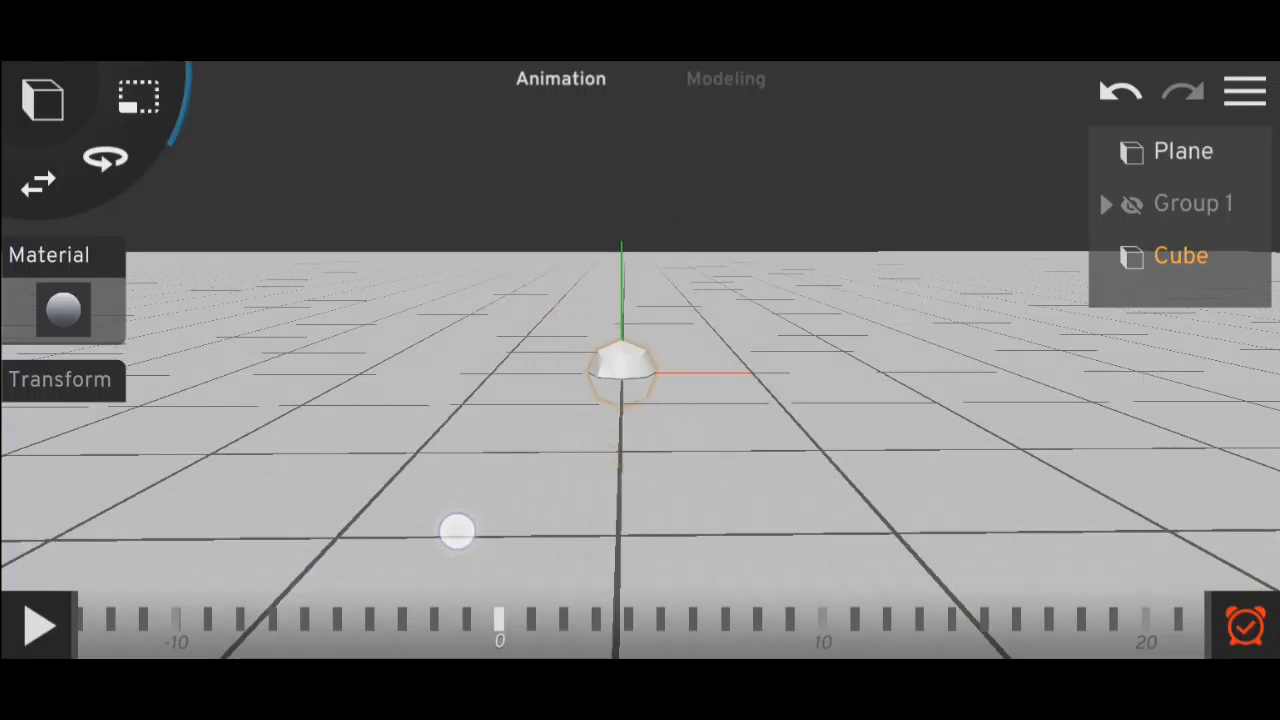
At frame 90, shrink the cube to almost nothing and rotate it, then scrub to frame 40
left_click_drag(457, 531, 726, 275)
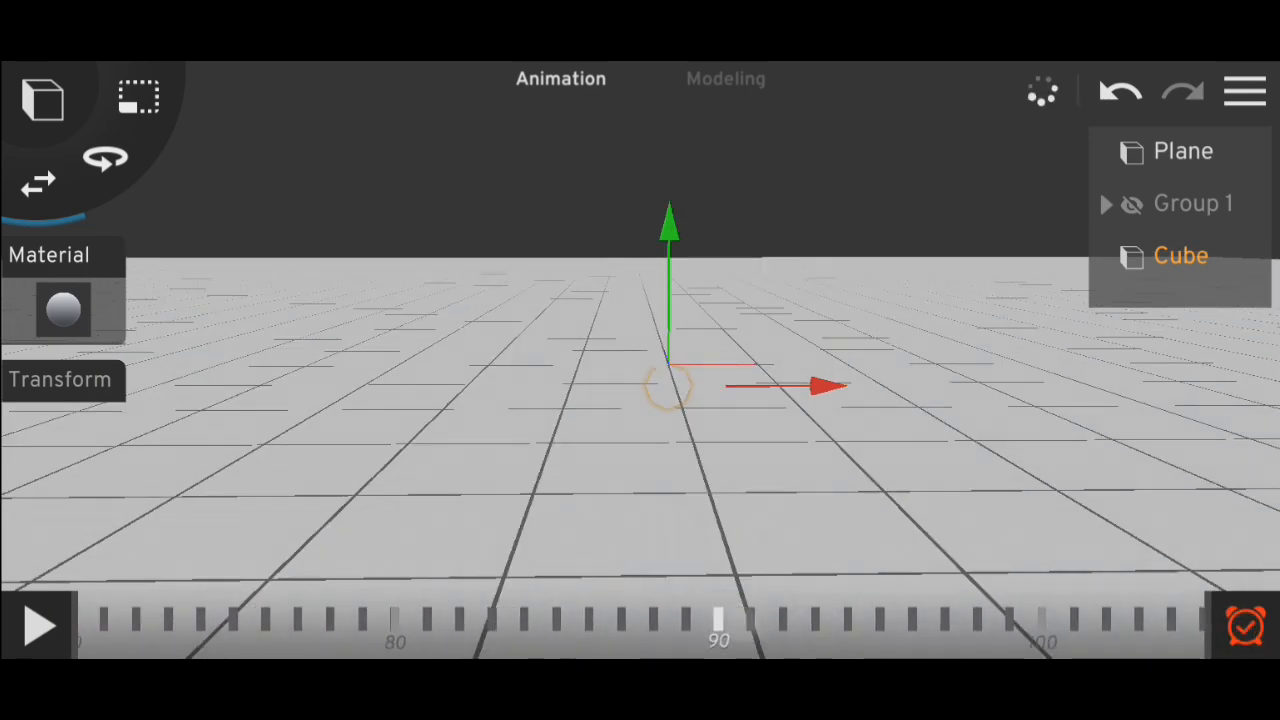
left_click_drag(790, 388, 960, 398)
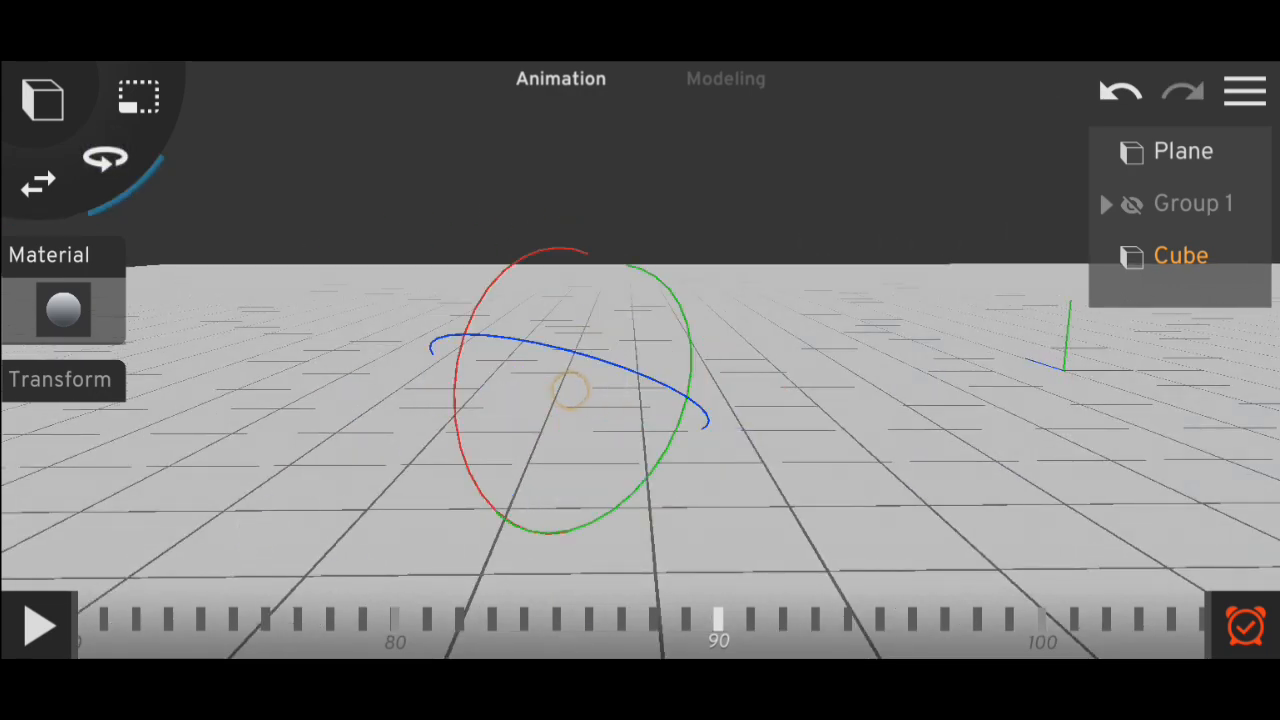
left_click_drag(575, 390, 630, 328)
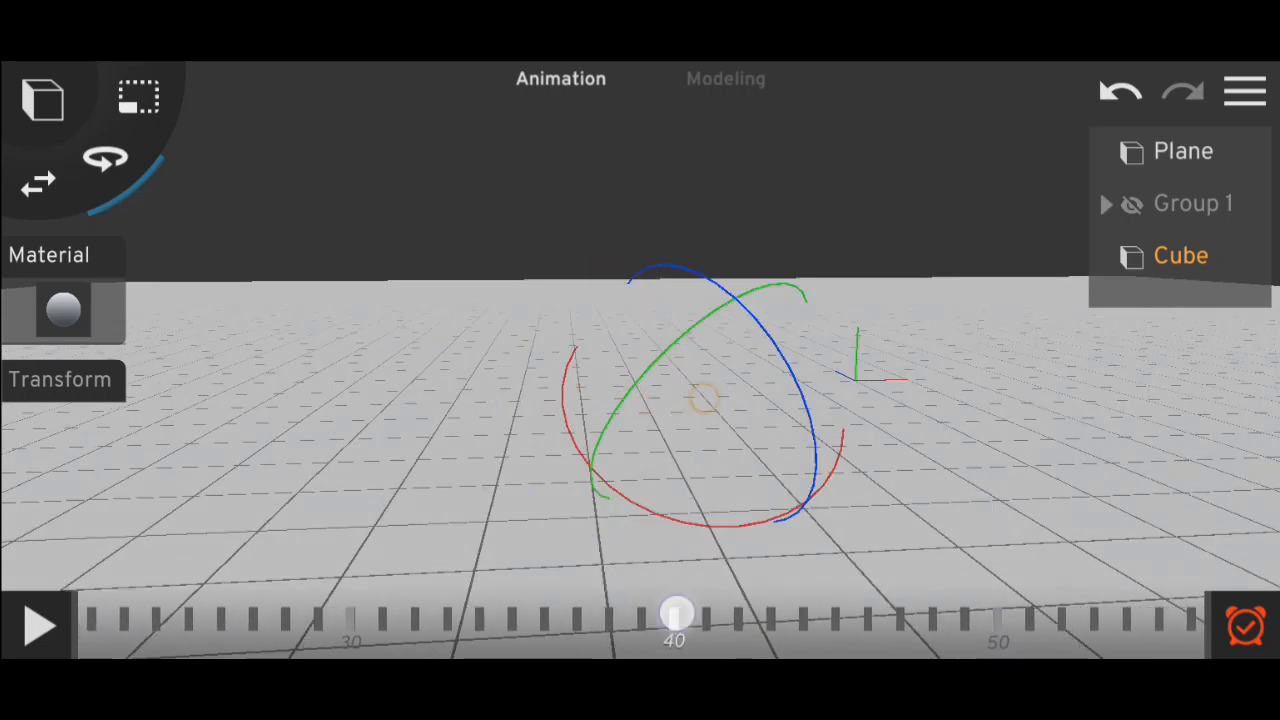
left_click_drag(675, 612, 782, 618)
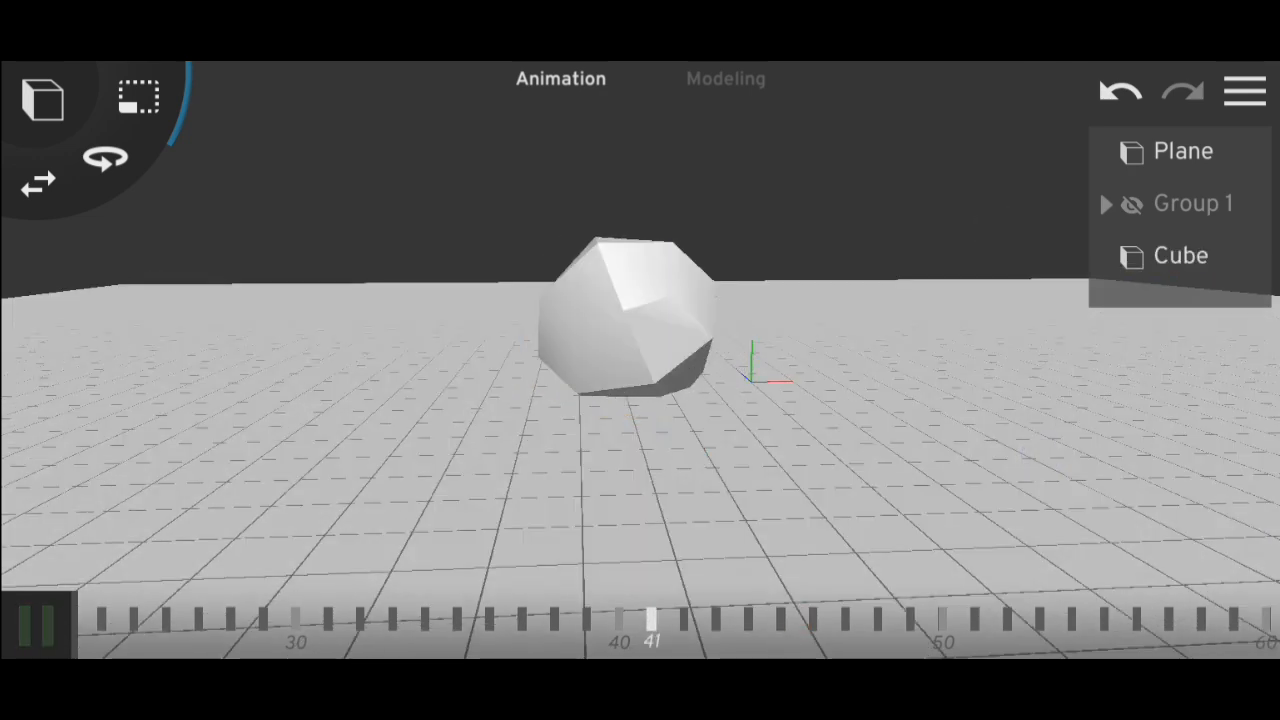
Select the Cube's two adjacent ending keyframes at frames 89–90
left_click(38, 623)
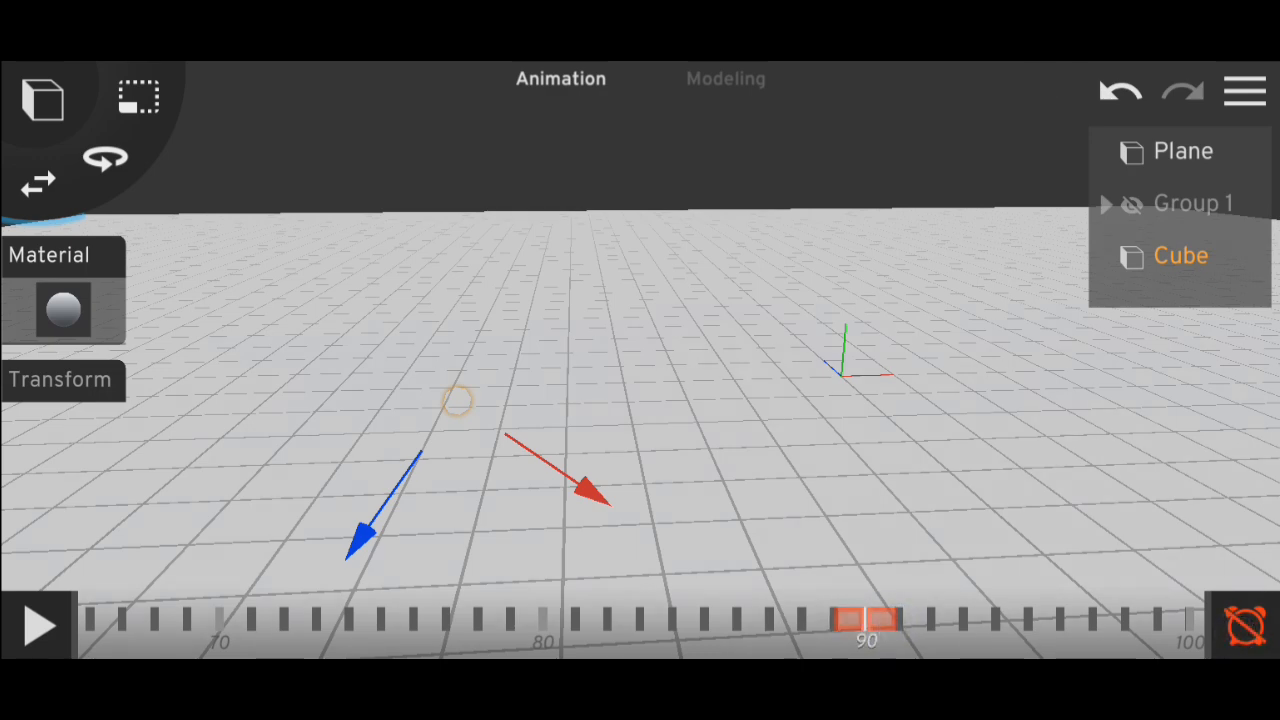
left_click(1029, 620)
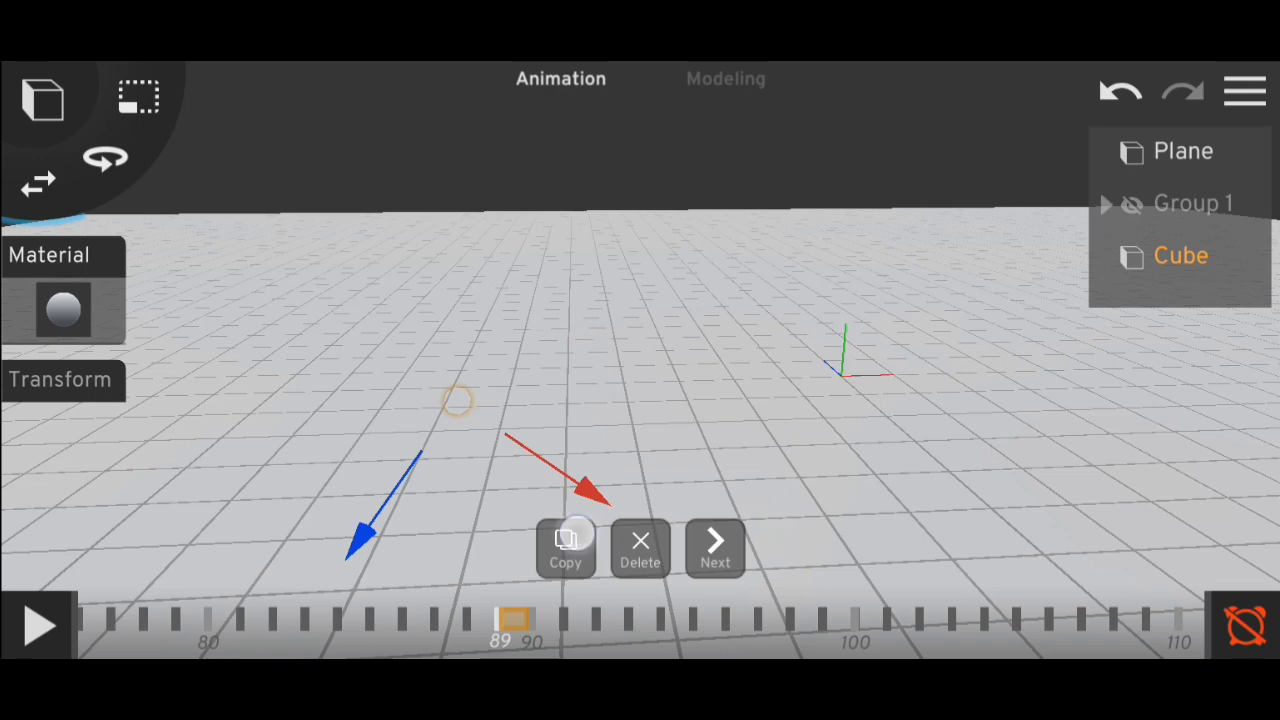
left_click(565, 548)
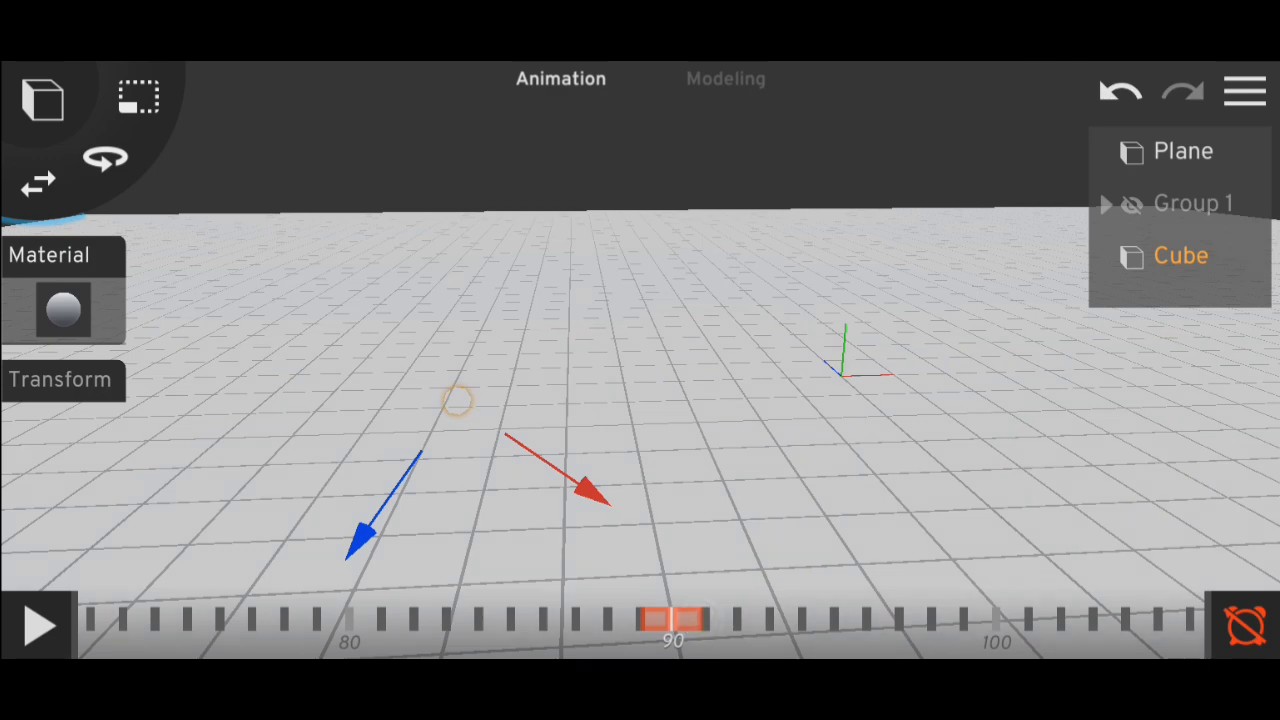
Copy the paired keyframes and paste them at frames 180, 270 and 360
left_click(690, 619)
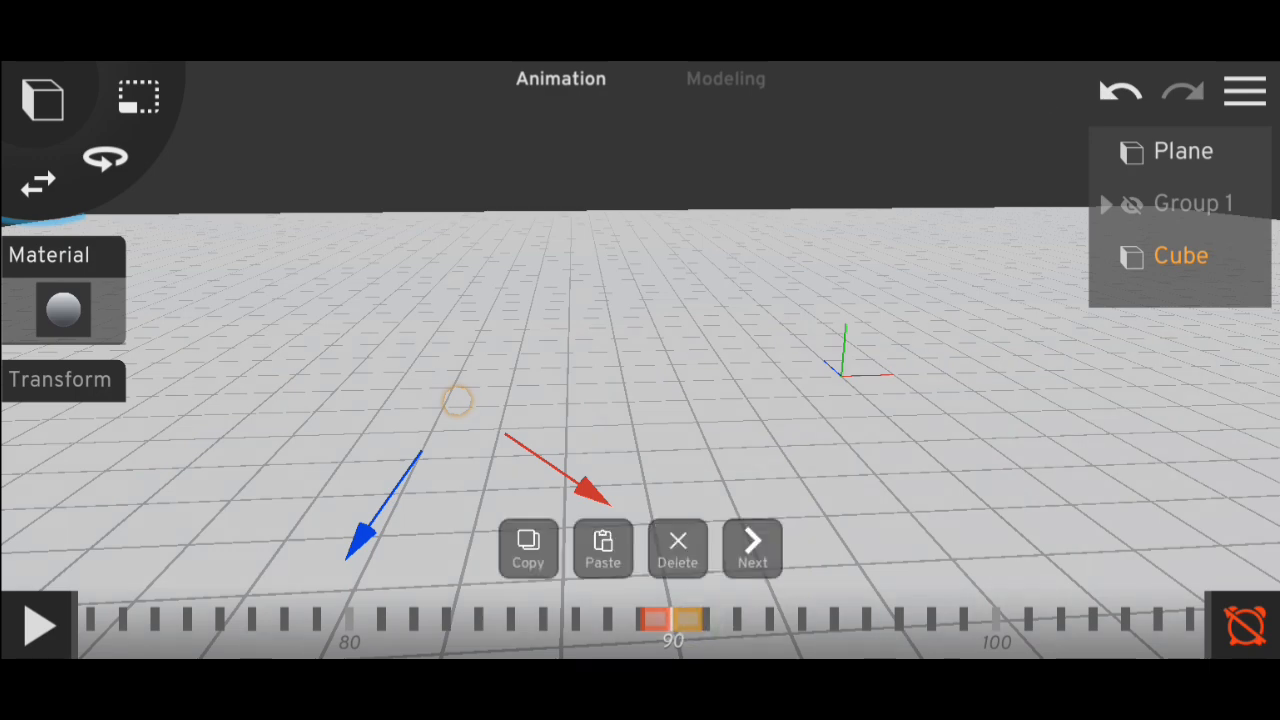
left_click(602, 548)
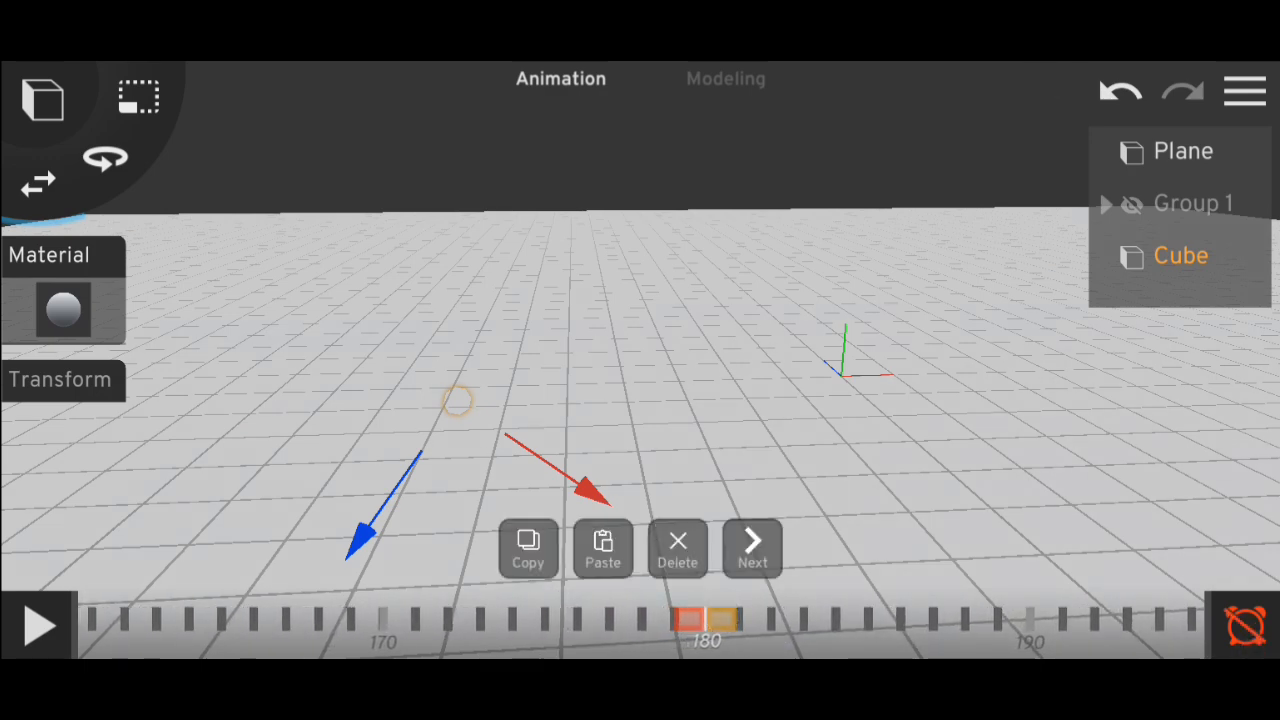
left_click(603, 549)
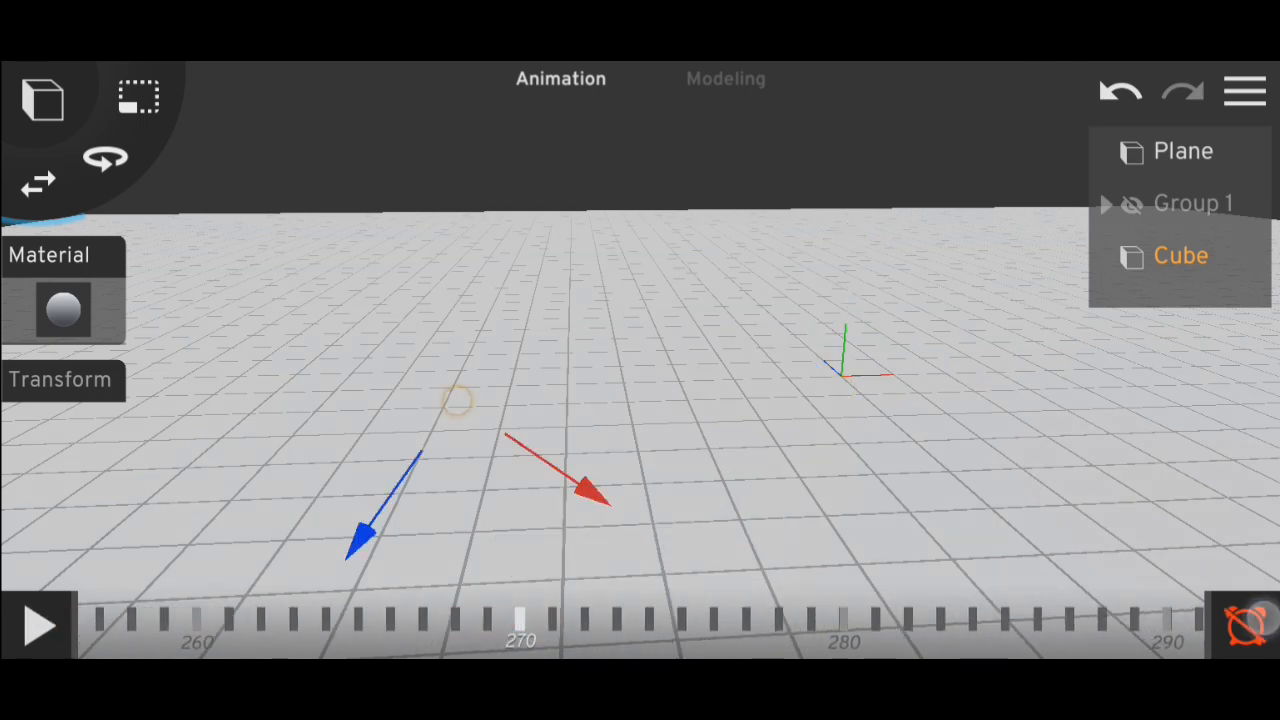
left_click(520, 620)
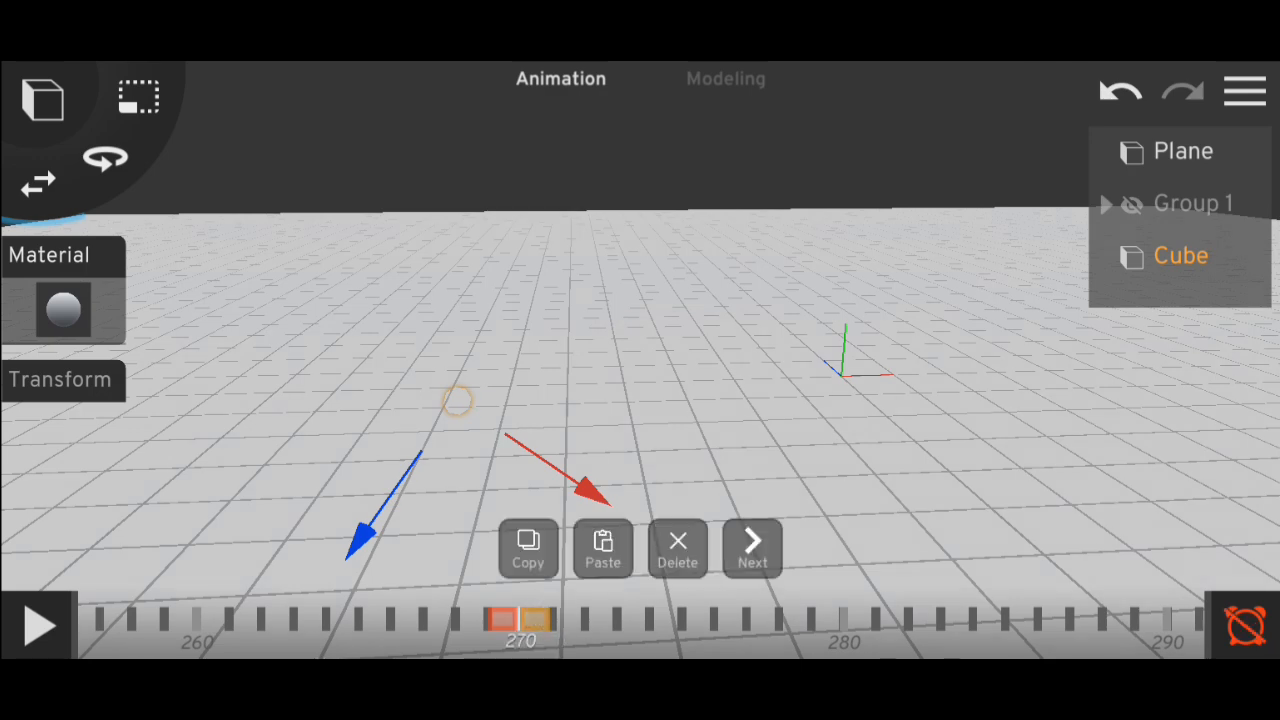
left_click(602, 548)
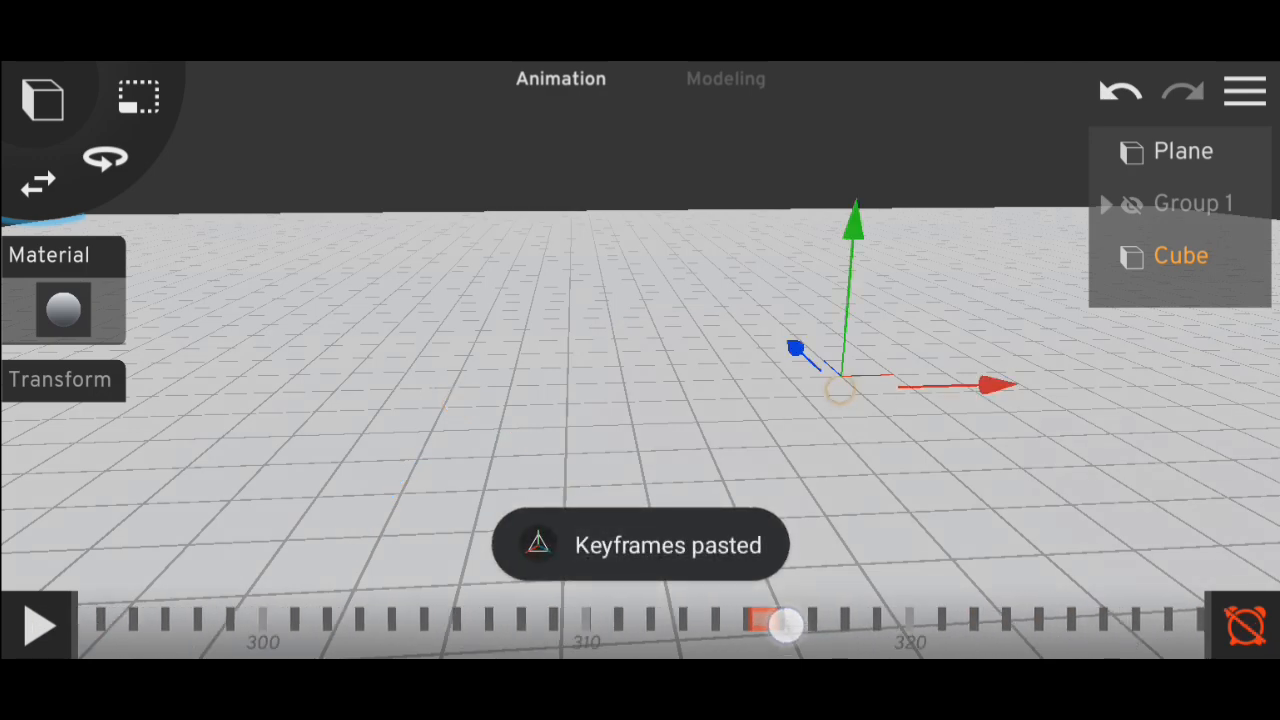
left_click_drag(785, 625, 1115, 618)
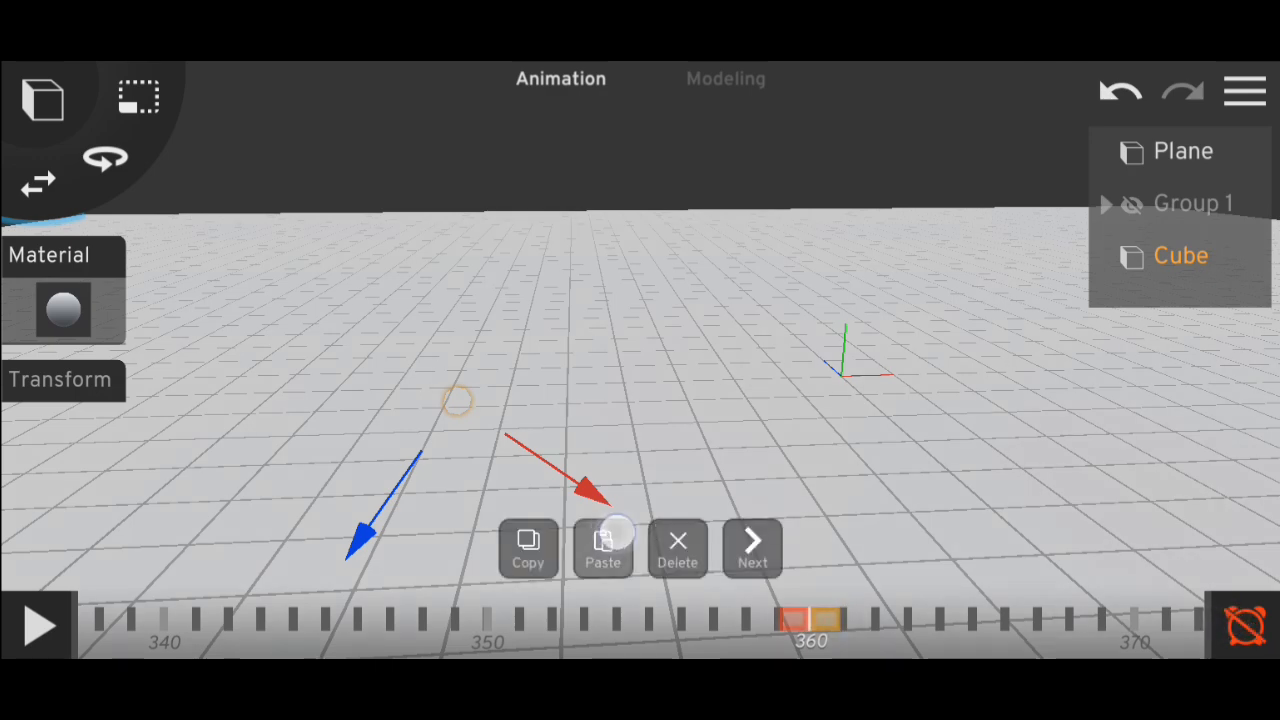
left_click(602, 549)
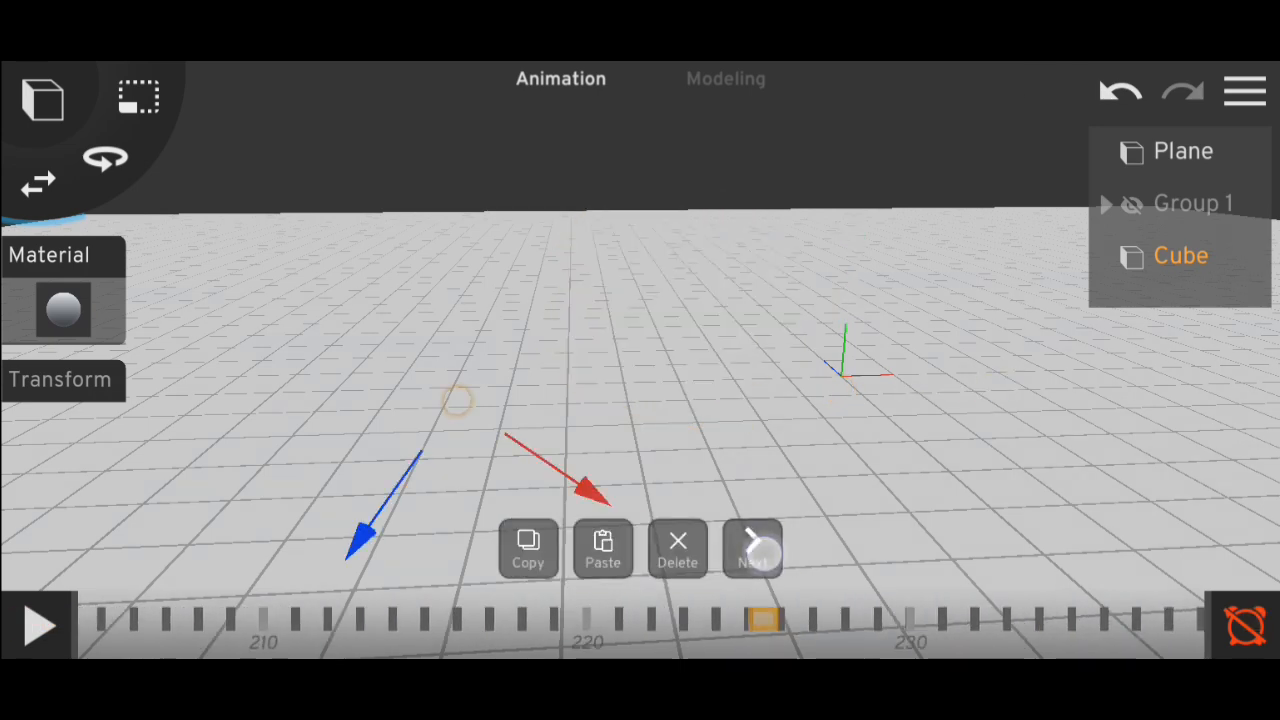
left_click(752, 548)
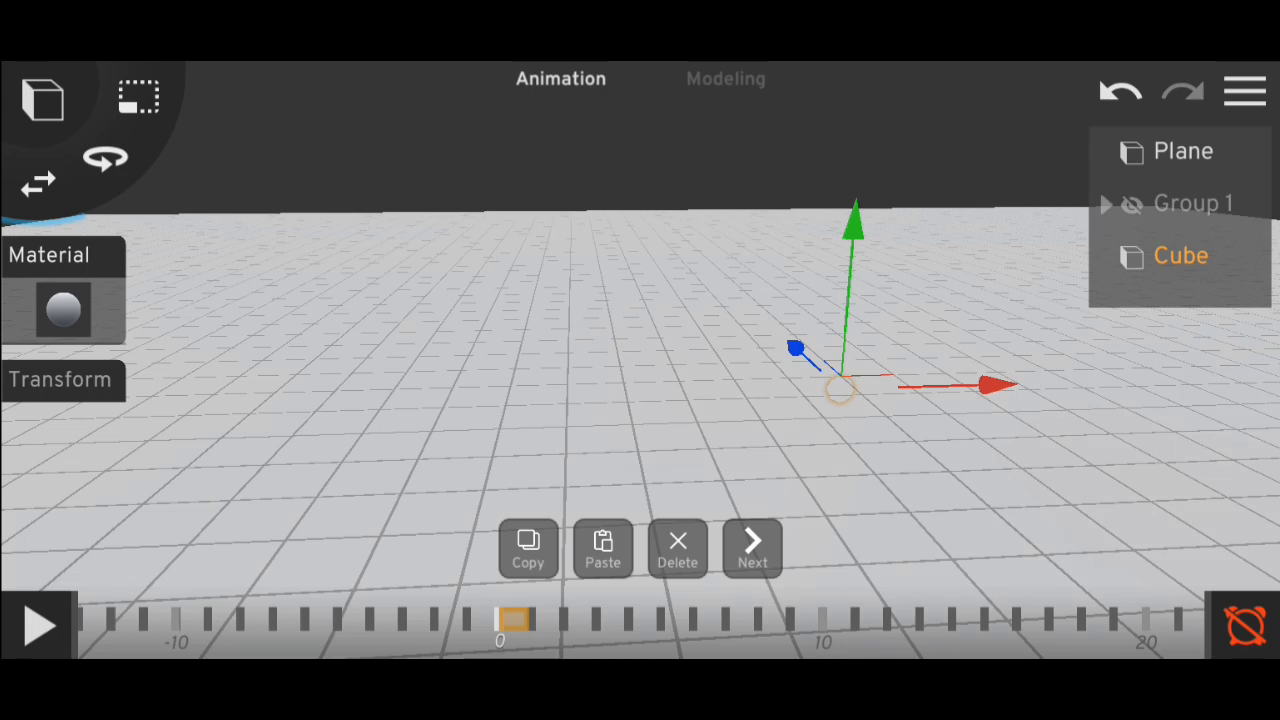
Copy the Cube's starting keyframes and duplicate the Cube as Cube 1
left_click(528, 548)
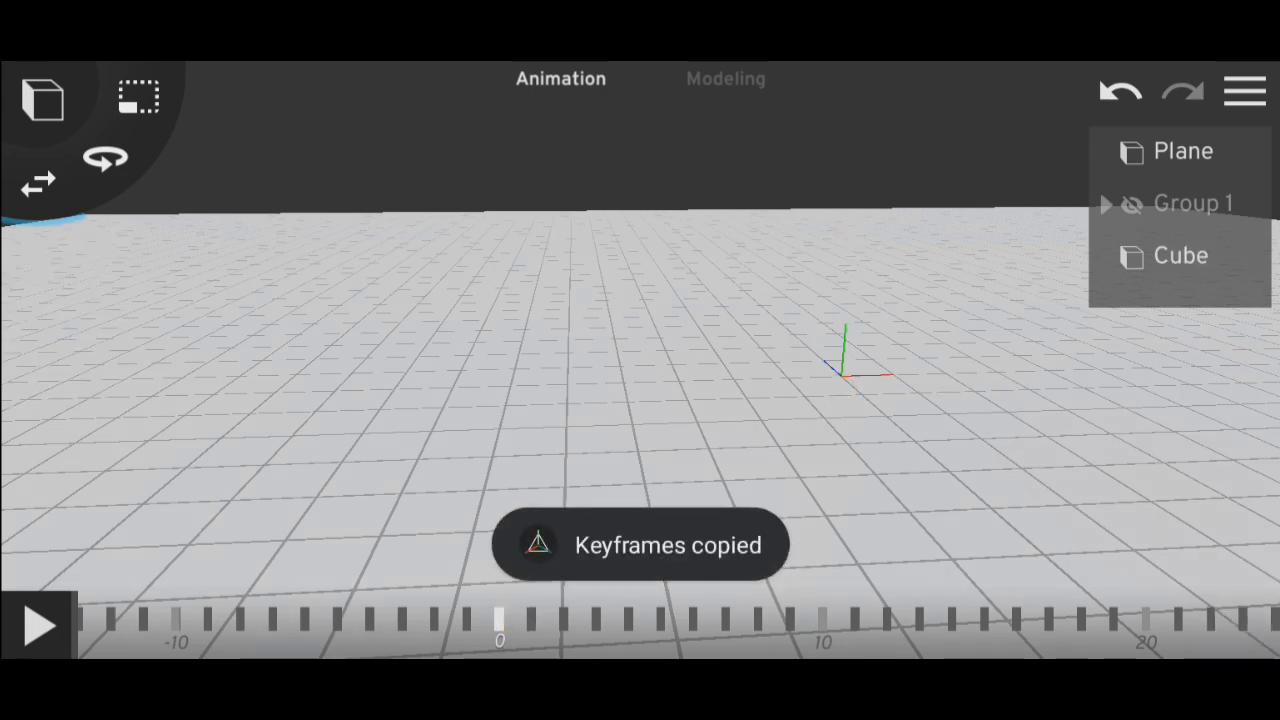
left_click(1180, 255)
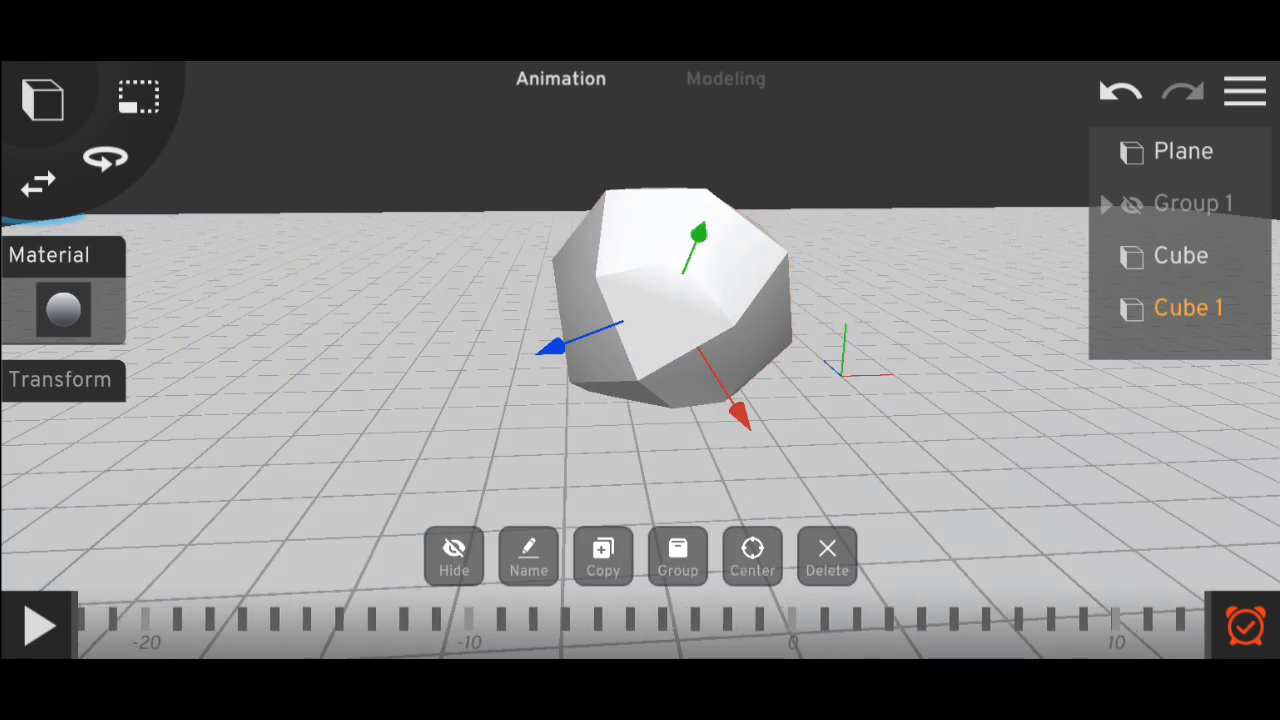
Make further copies of the cube and select Cube 2
left_click(602, 556)
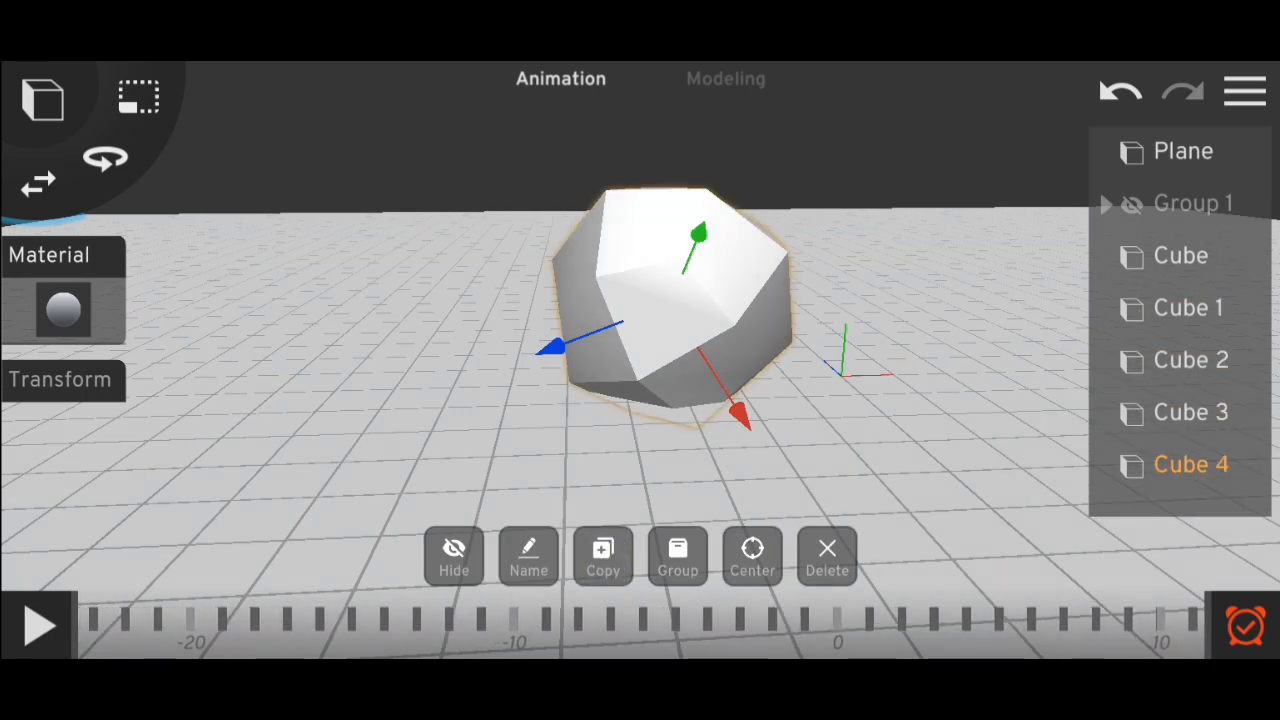
left_click(602, 556)
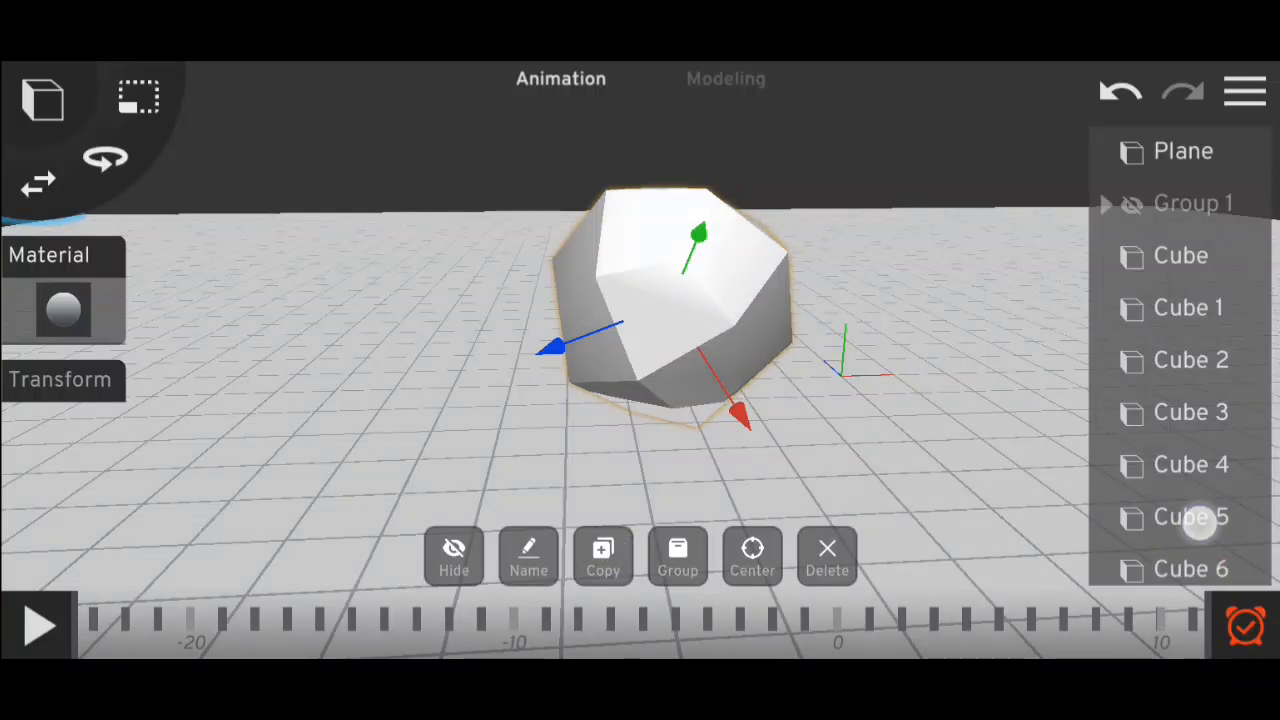
left_click(602, 556)
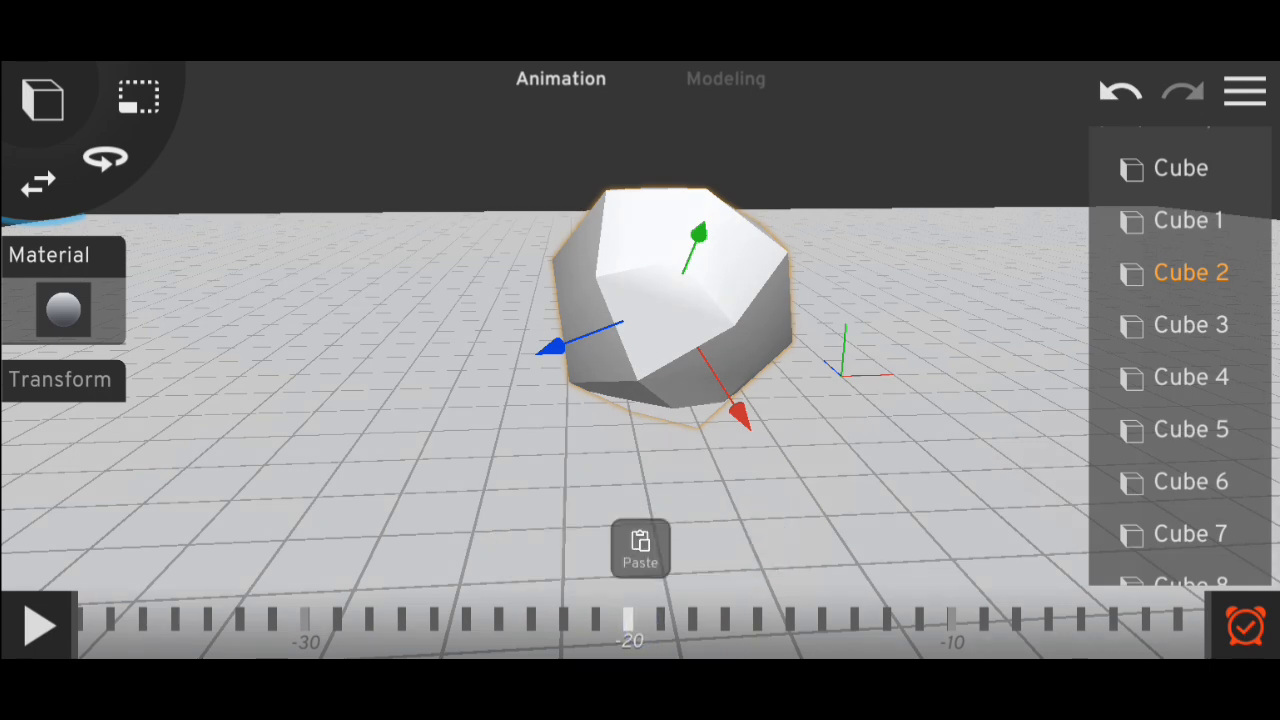
Paste the copied keyframes onto Cubes 2, 4, 5 and 6, then return to frame 0
left_click(639, 548)
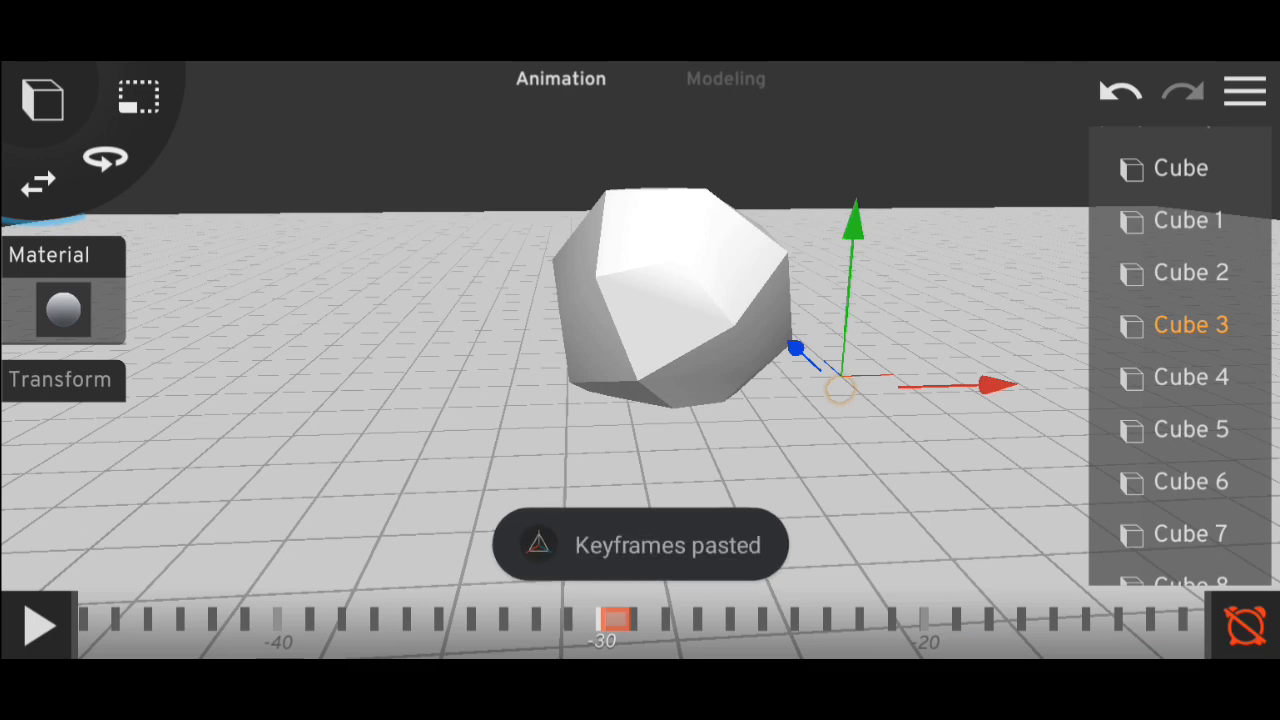
left_click(1190, 377)
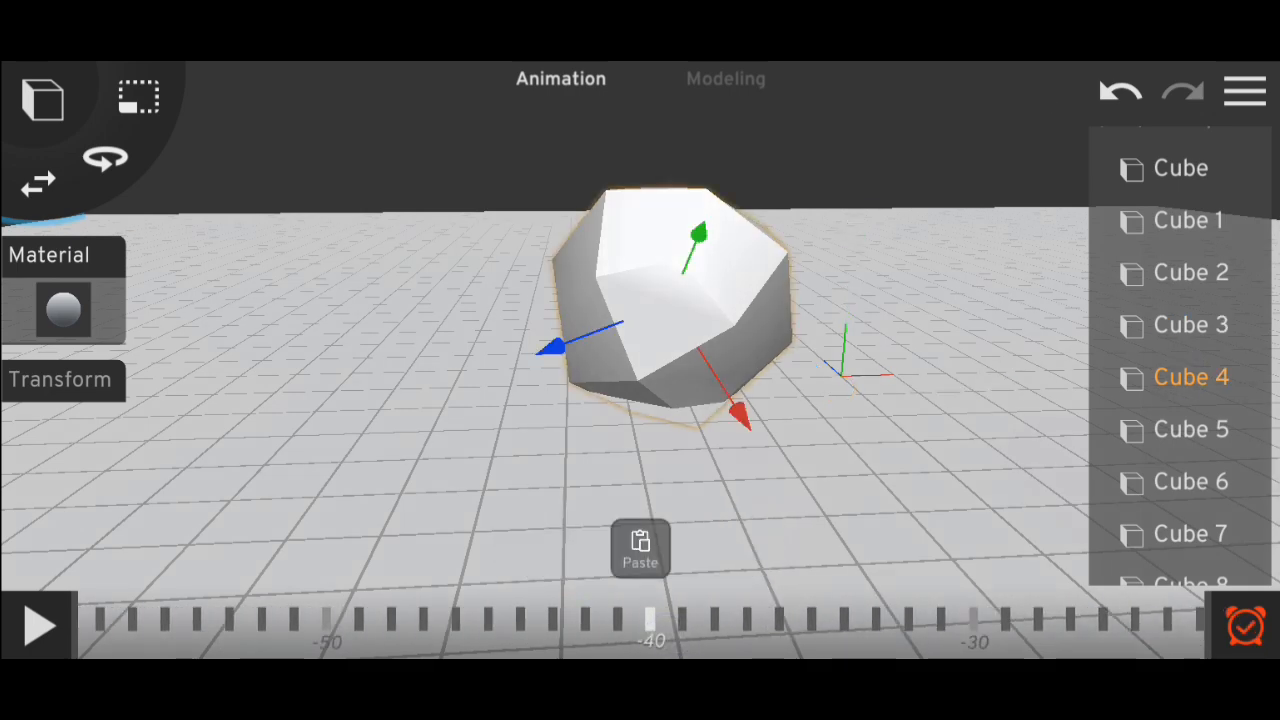
left_click(639, 548)
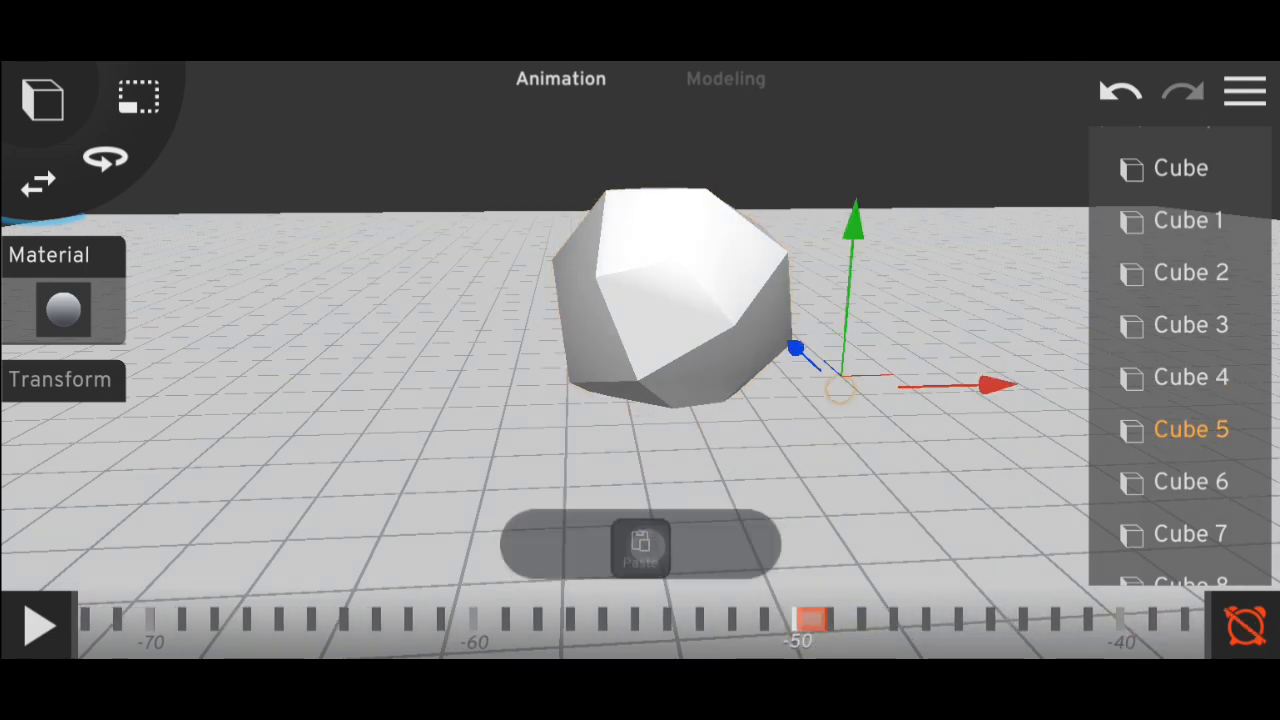
left_click(640, 545)
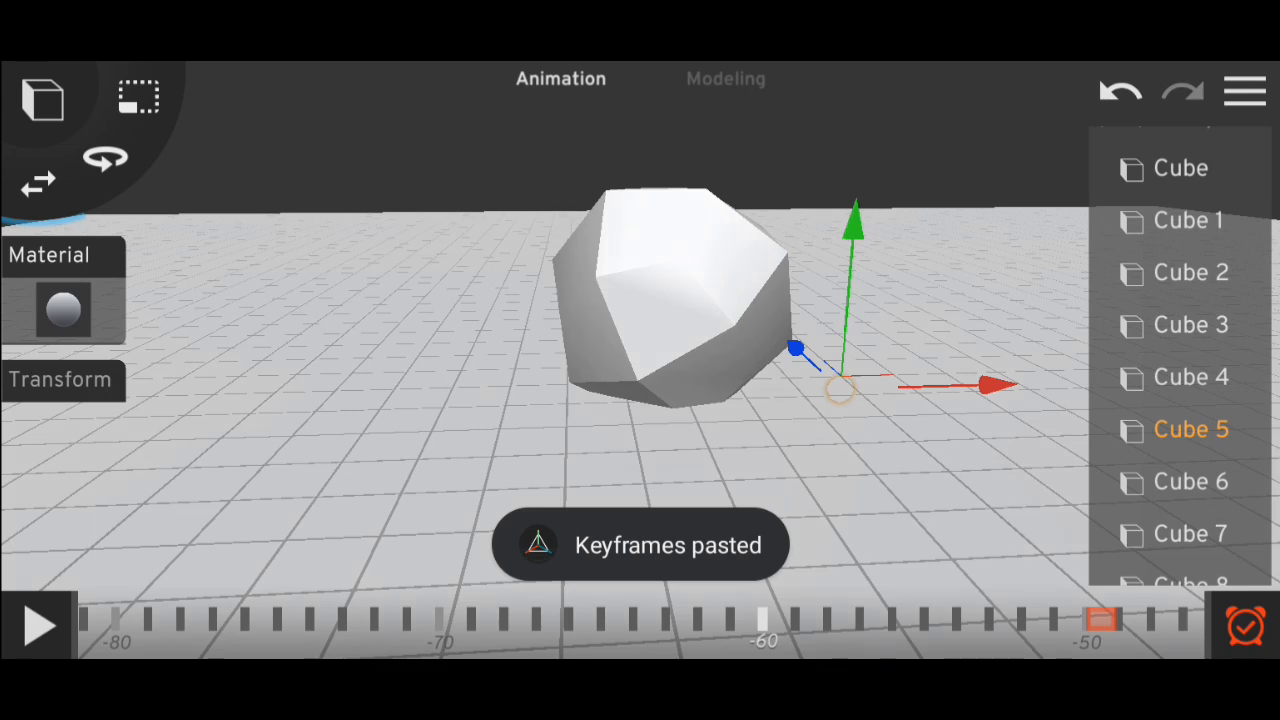
left_click(1190, 481)
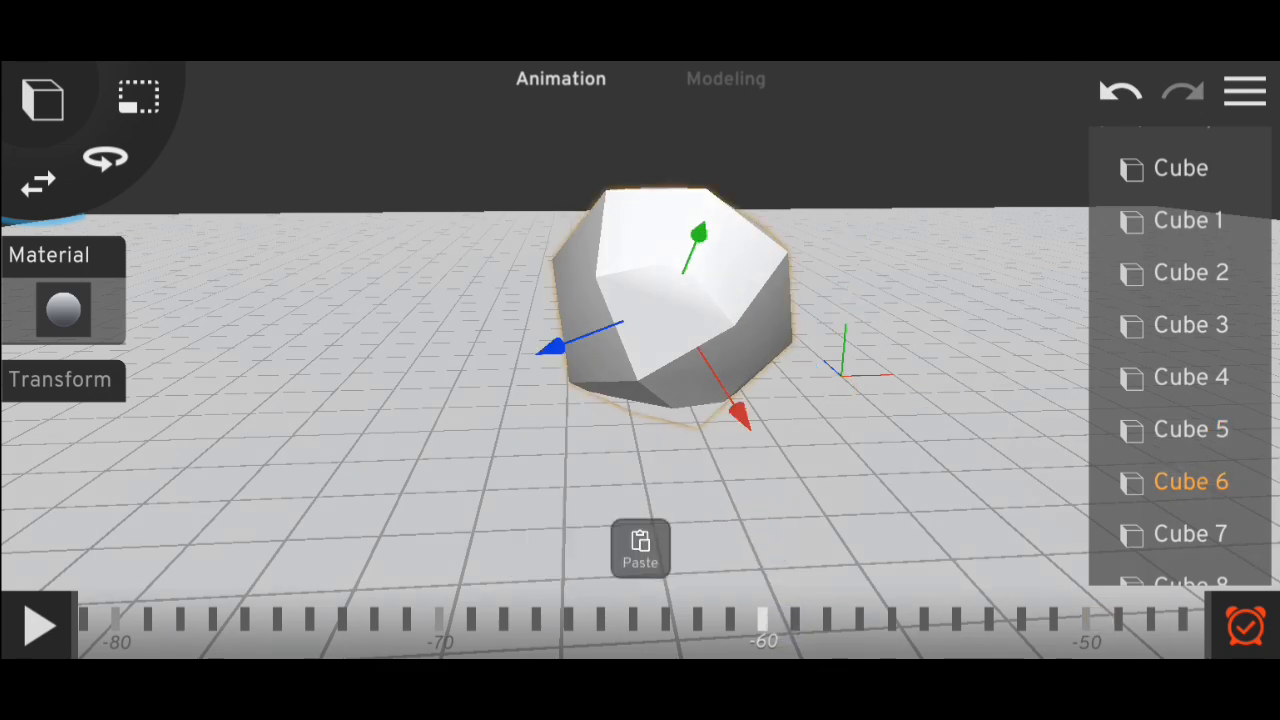
left_click(639, 548)
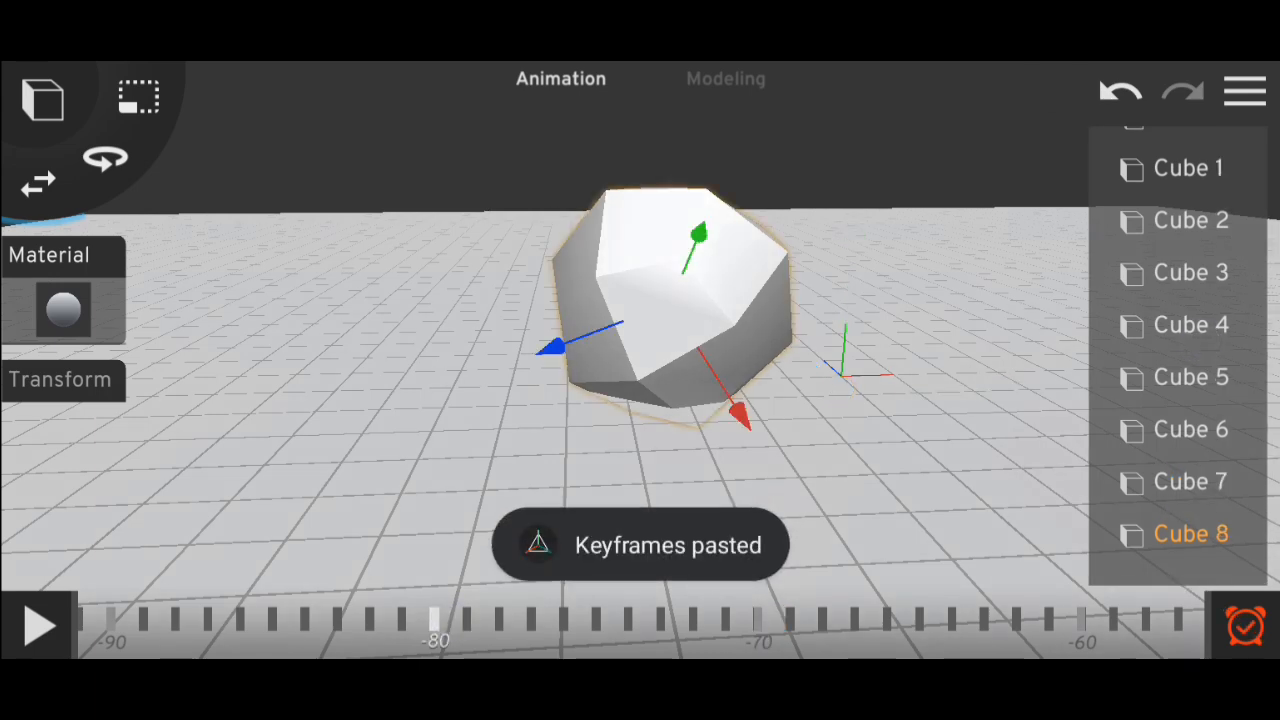
left_click_drag(435, 620, 975, 610)
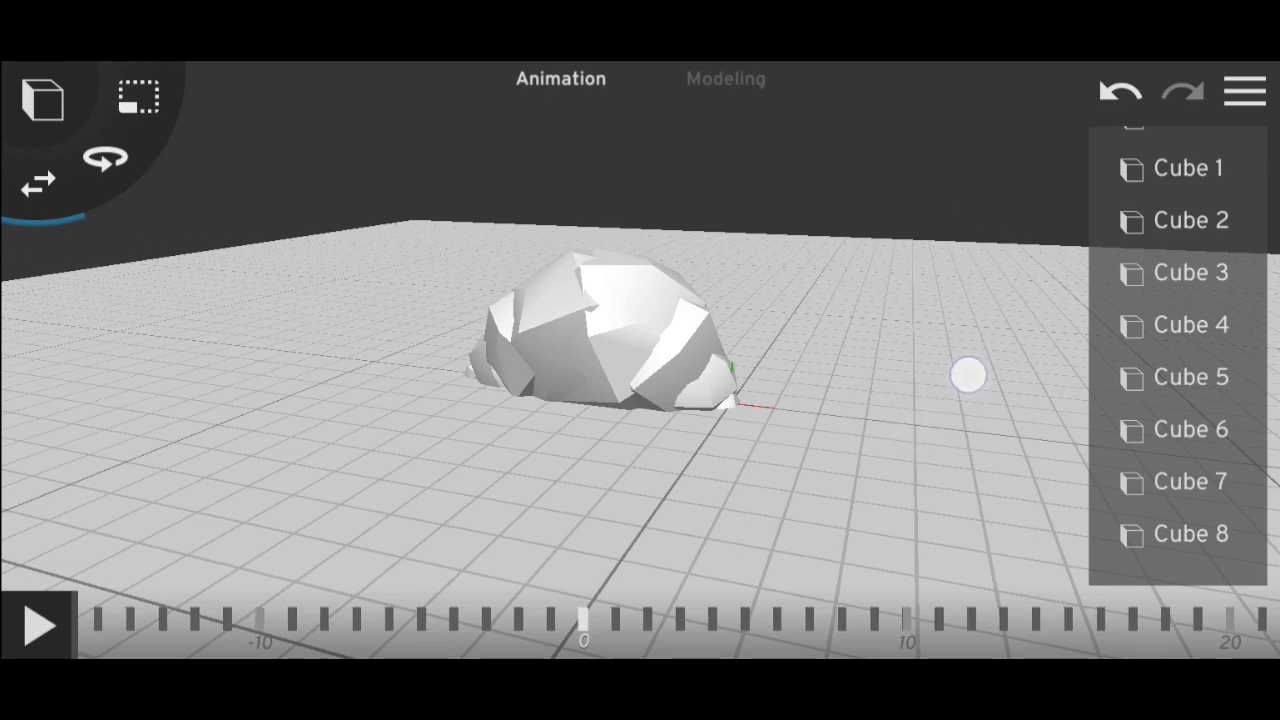
Play the smoke cloud animation, then open Cube 8's material settings
left_click(38, 624)
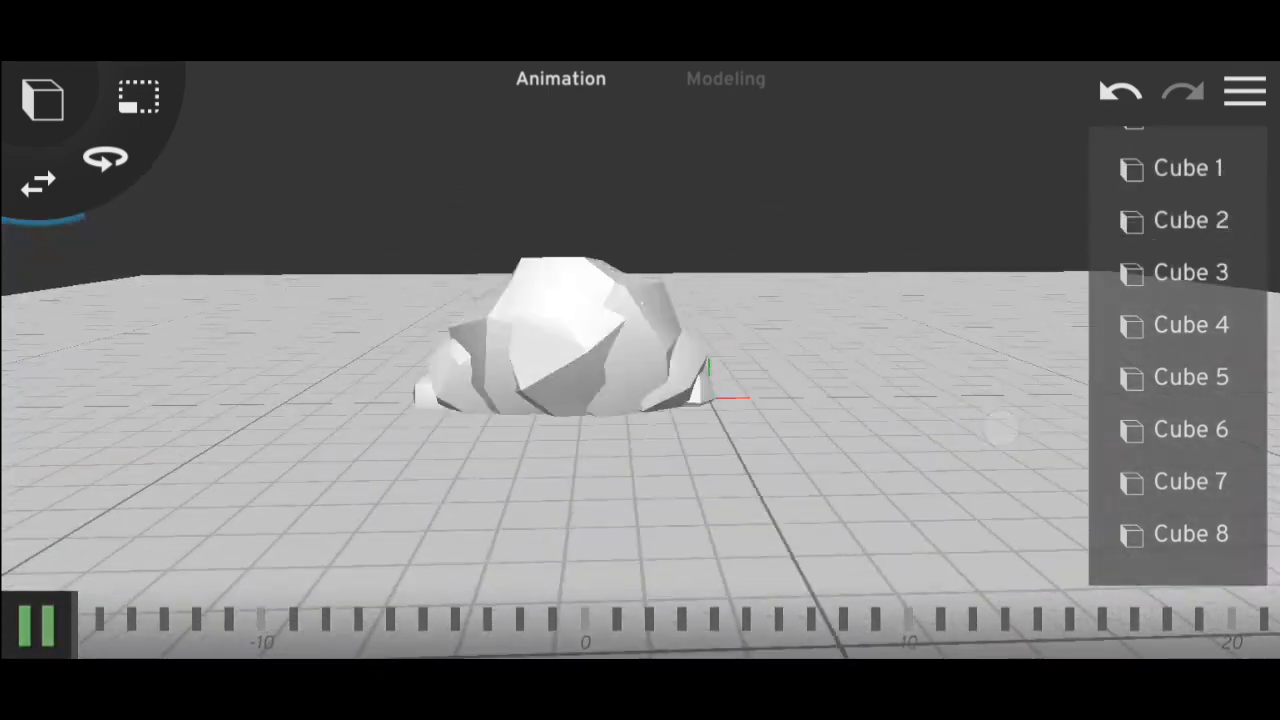
left_click(38, 623)
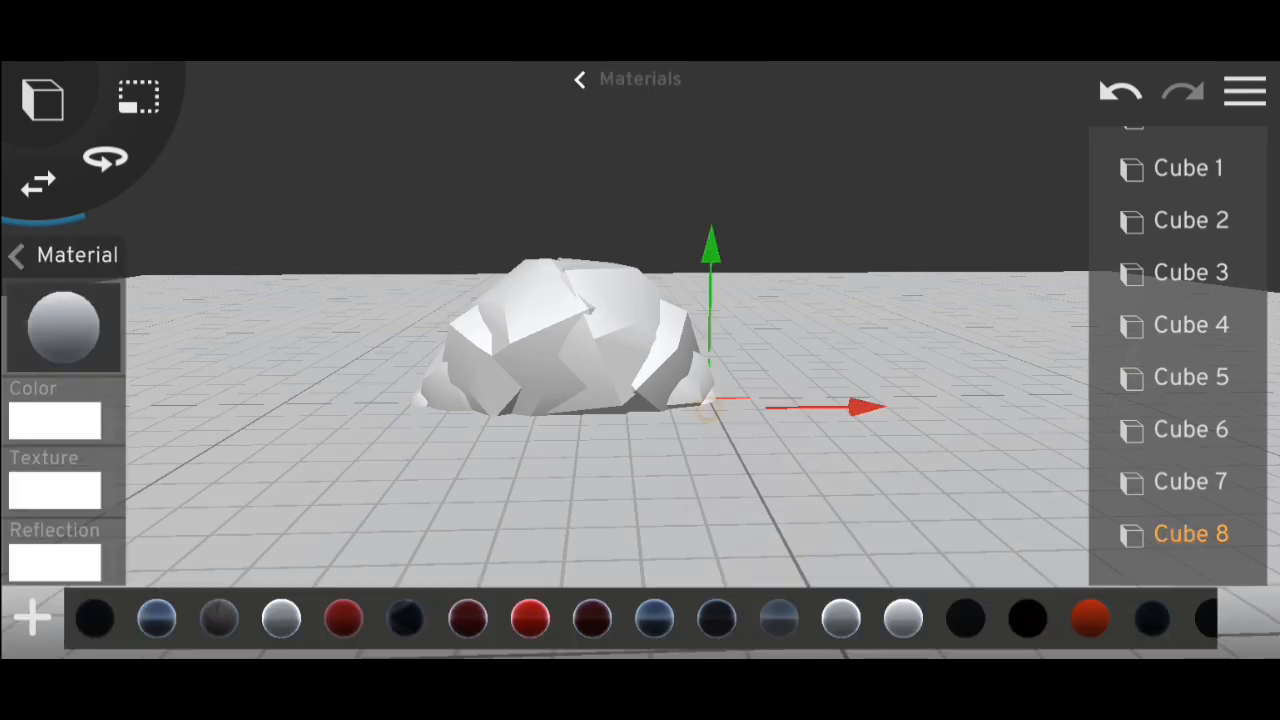
Apply the grey material to Cubes 8, 7, 6, 3, 4 and 5
left_click(54, 420)
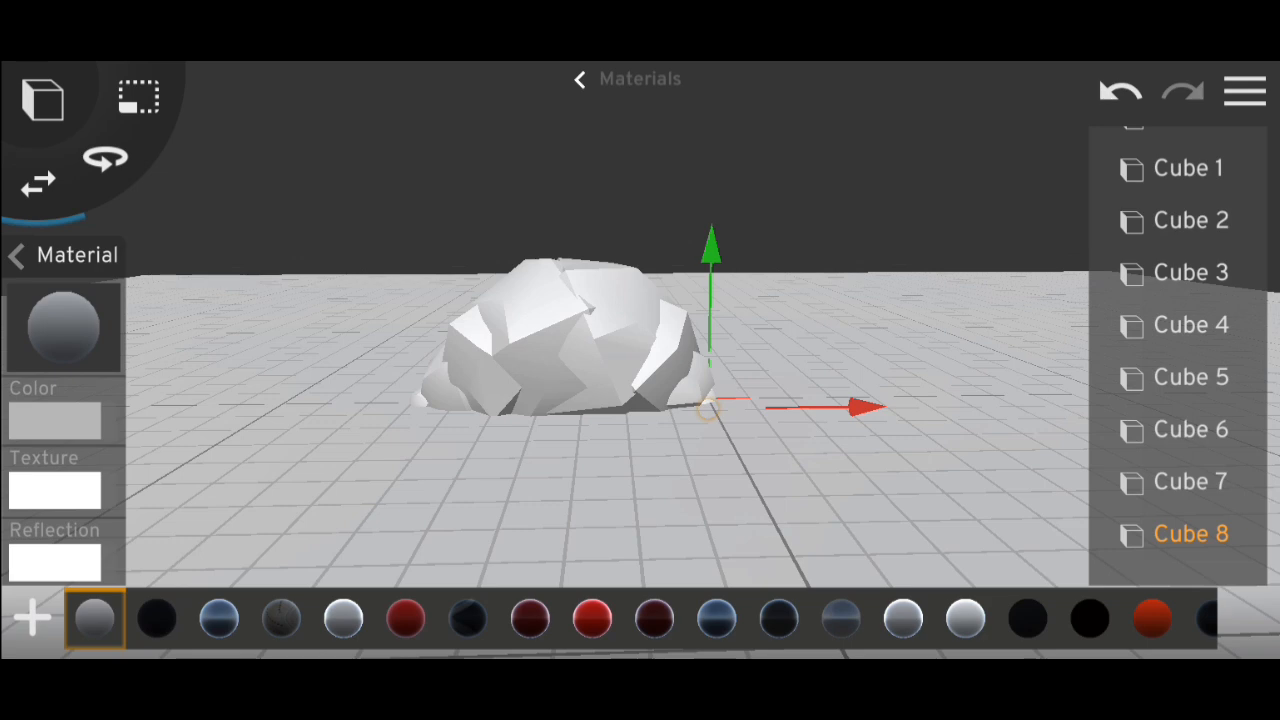
left_click(1190, 481)
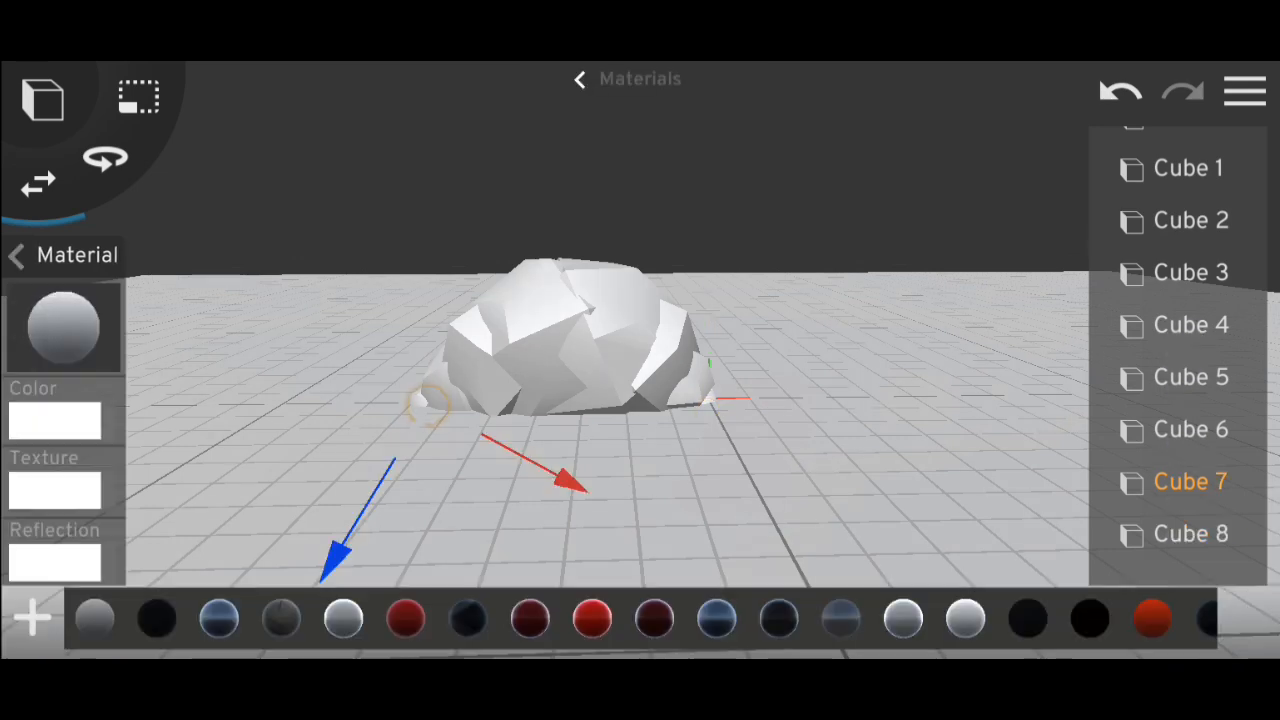
left_click(1191, 429)
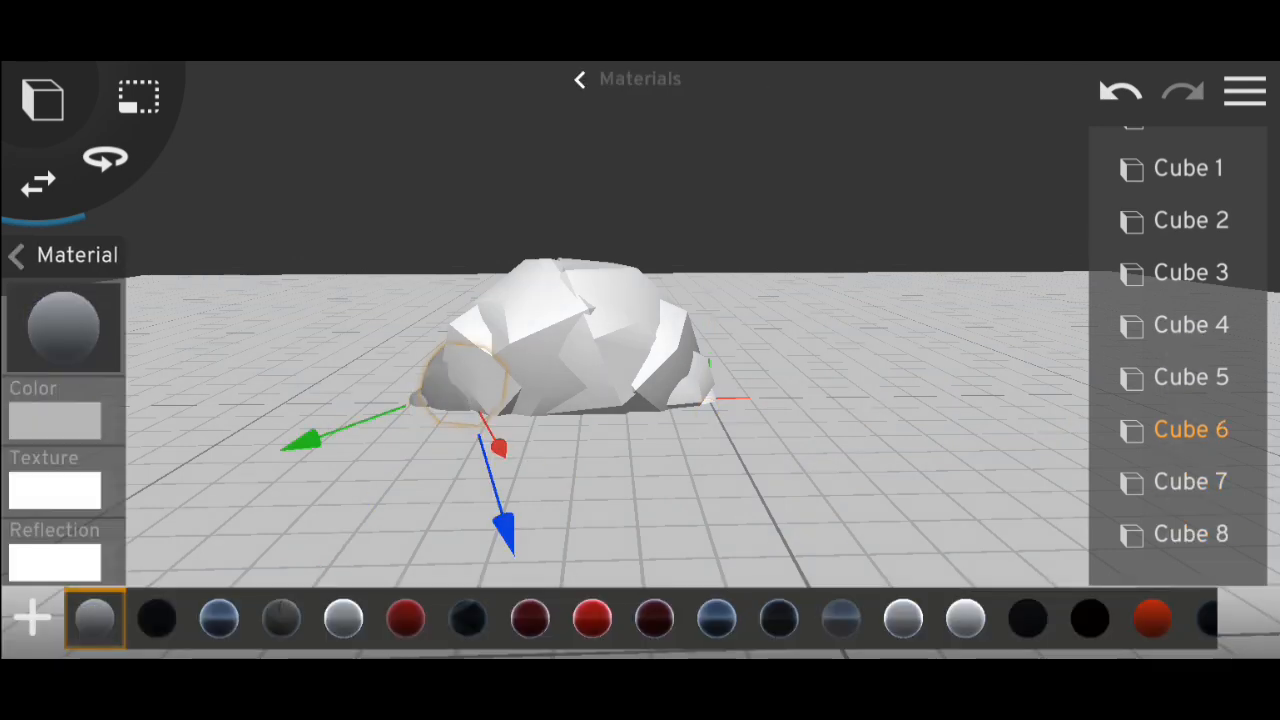
left_click(1191, 377)
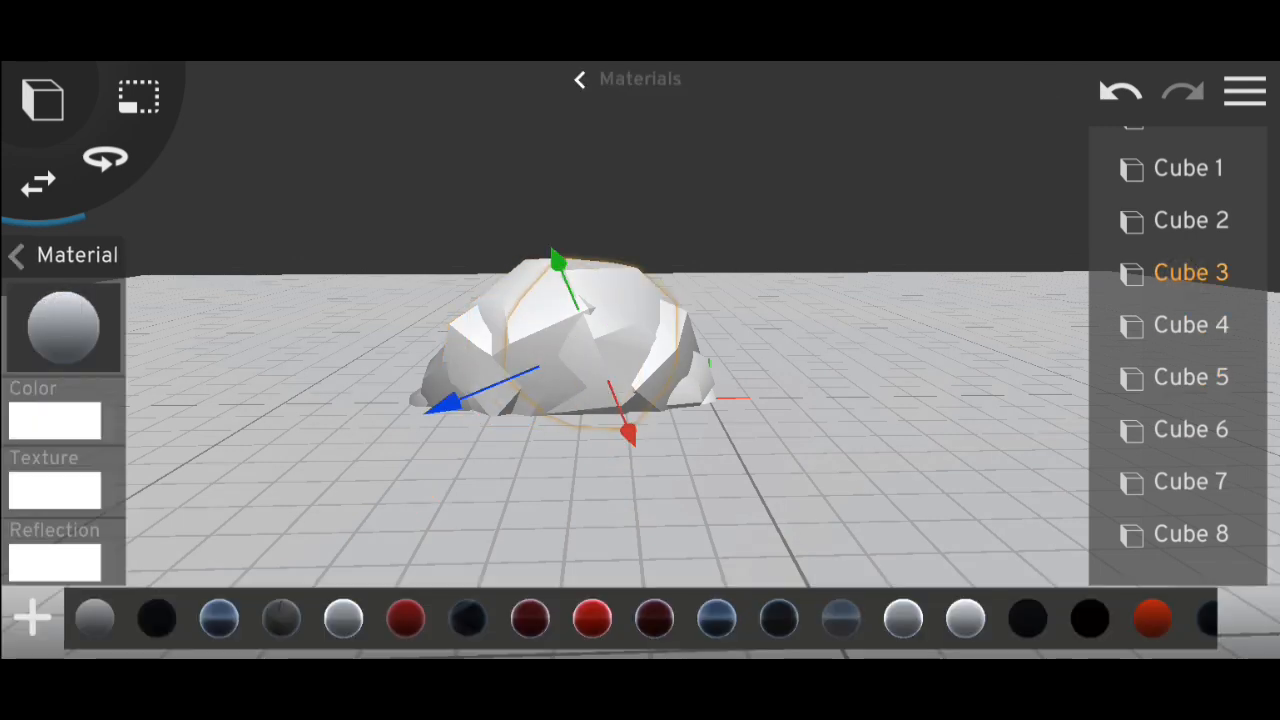
left_click(1190, 220)
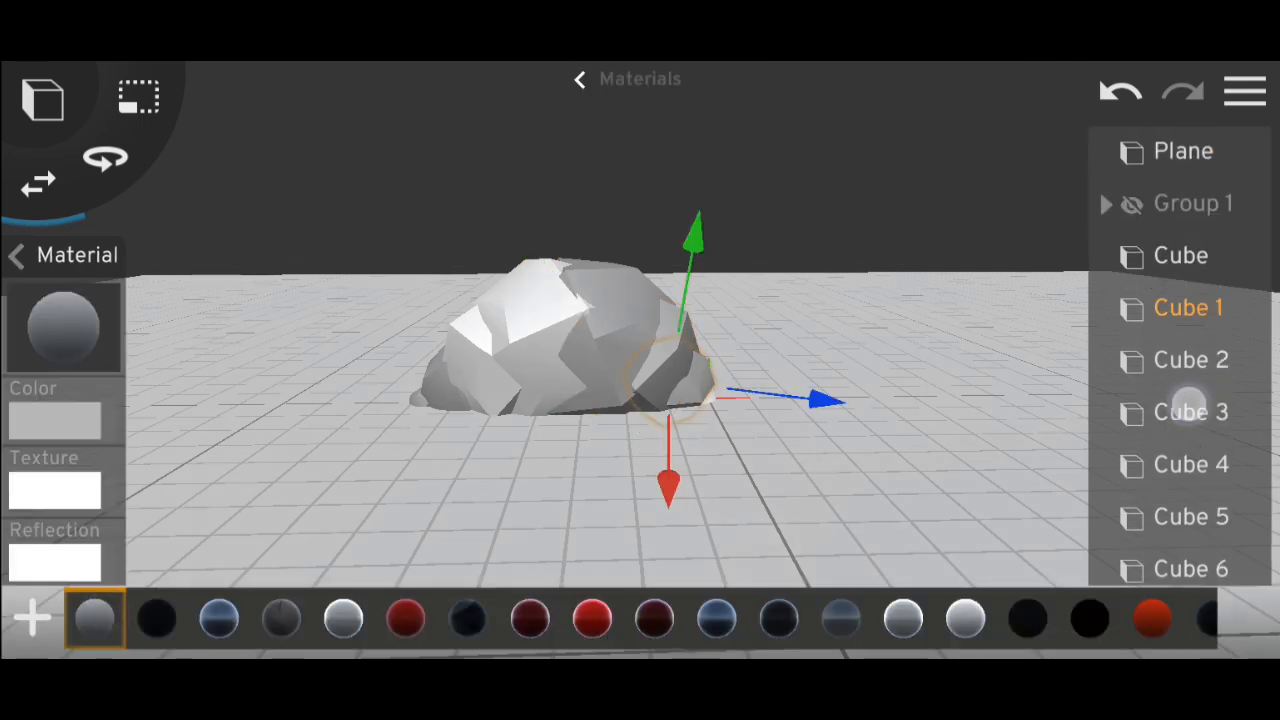
left_click(579, 79)
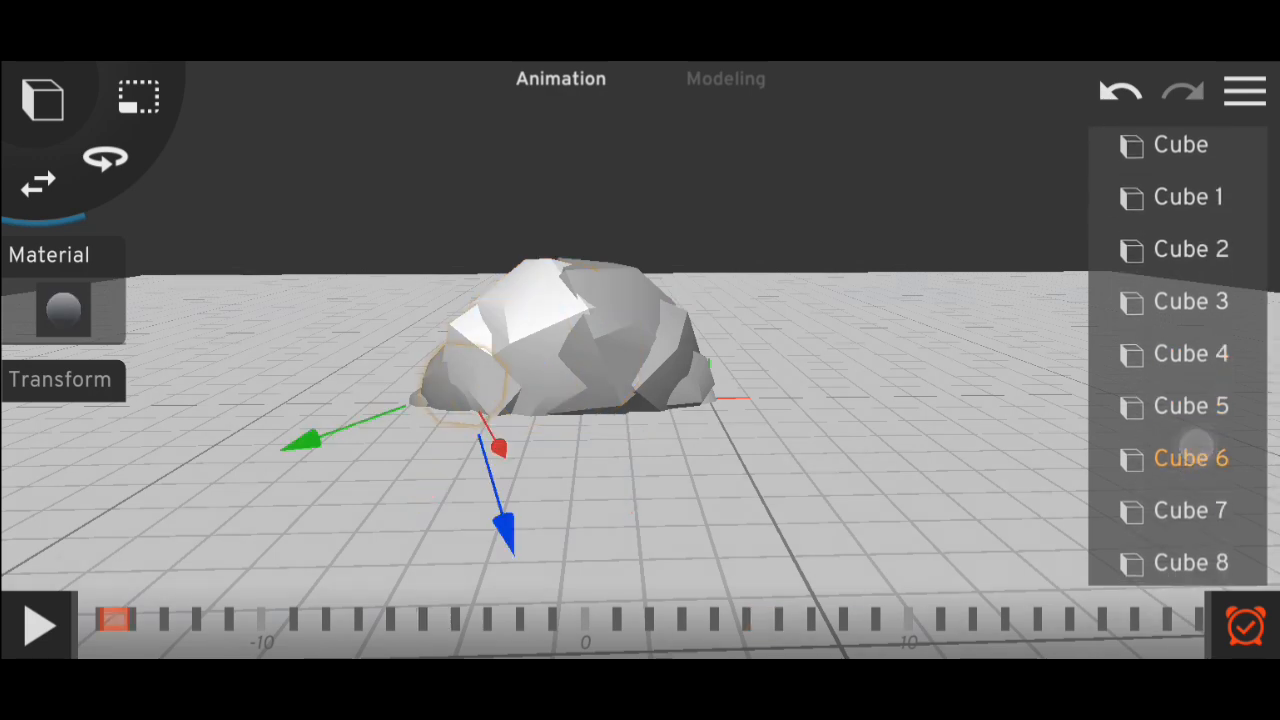
left_click(1191, 301)
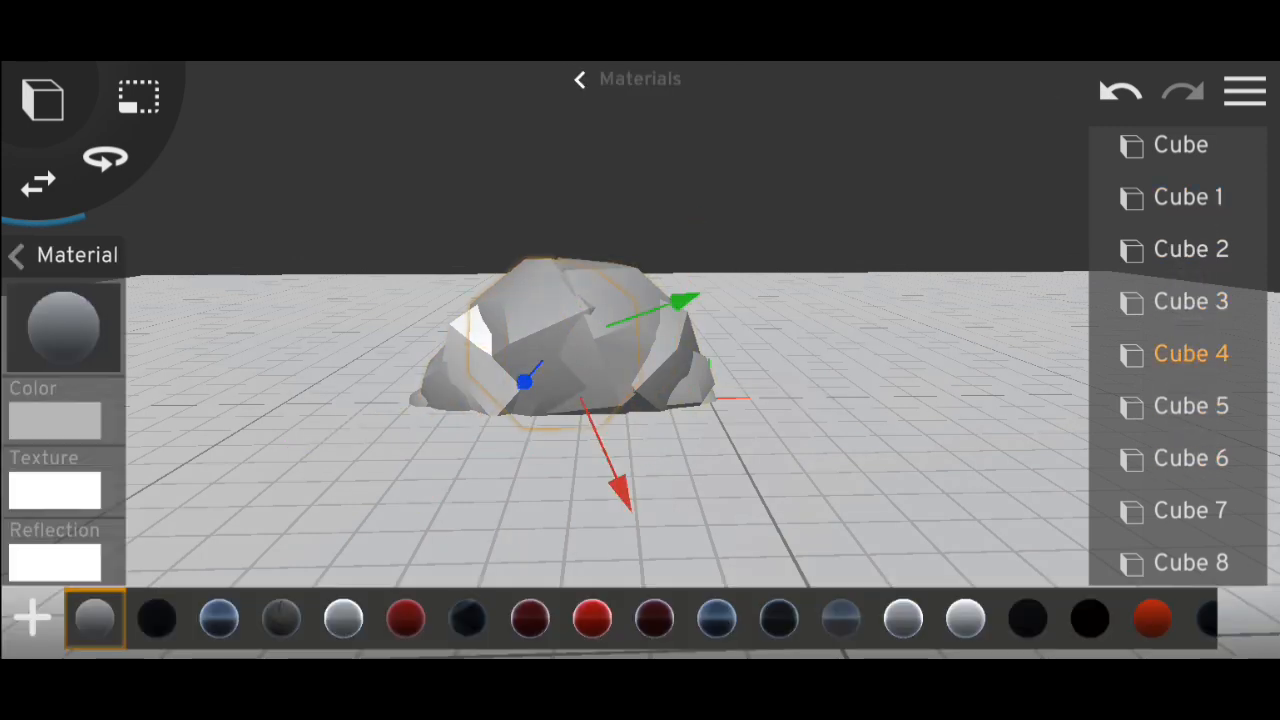
left_click(1191, 405)
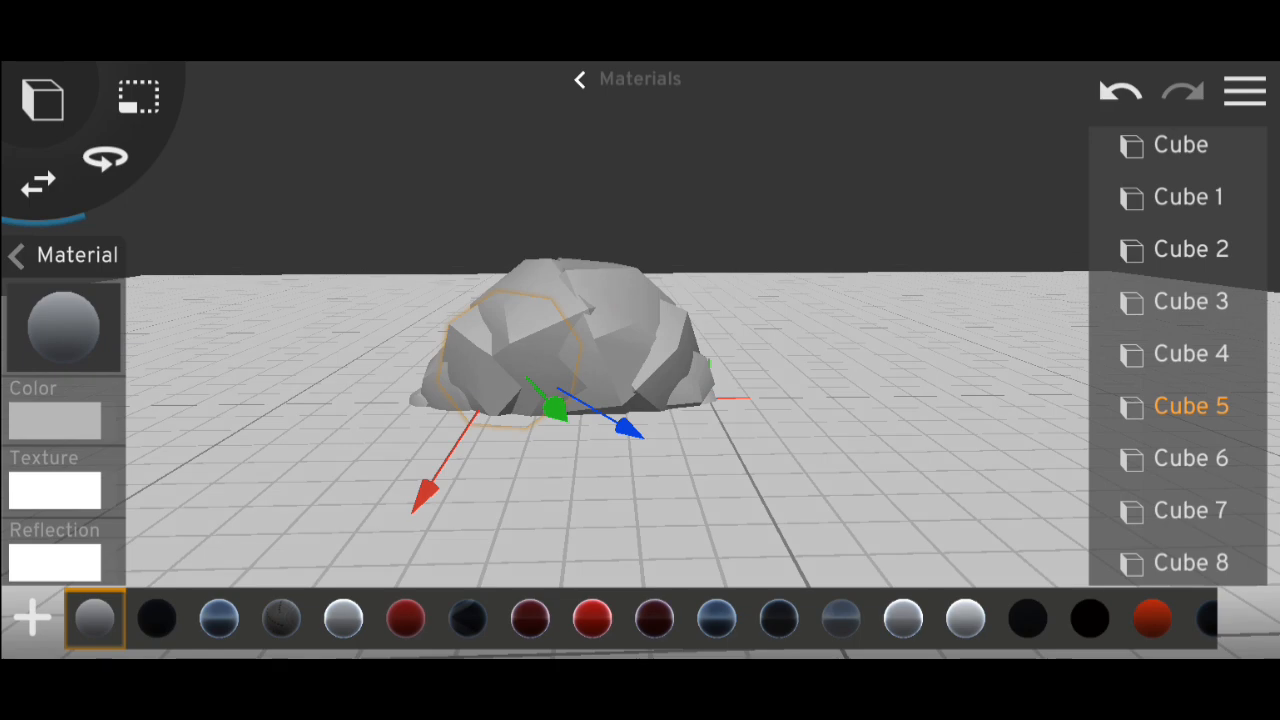
left_click(560, 79)
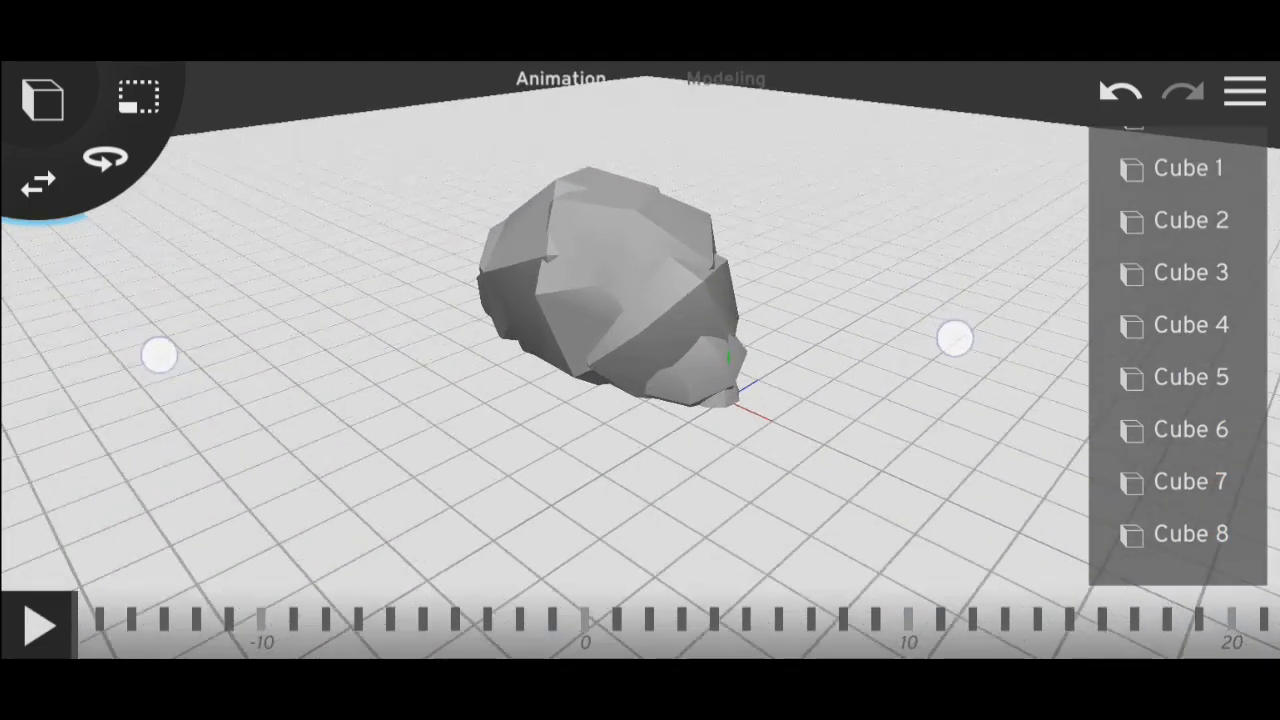
Set Cube 2's material transparency to 0.24 and start grouping the smoke cubes
left_click(1190, 220)
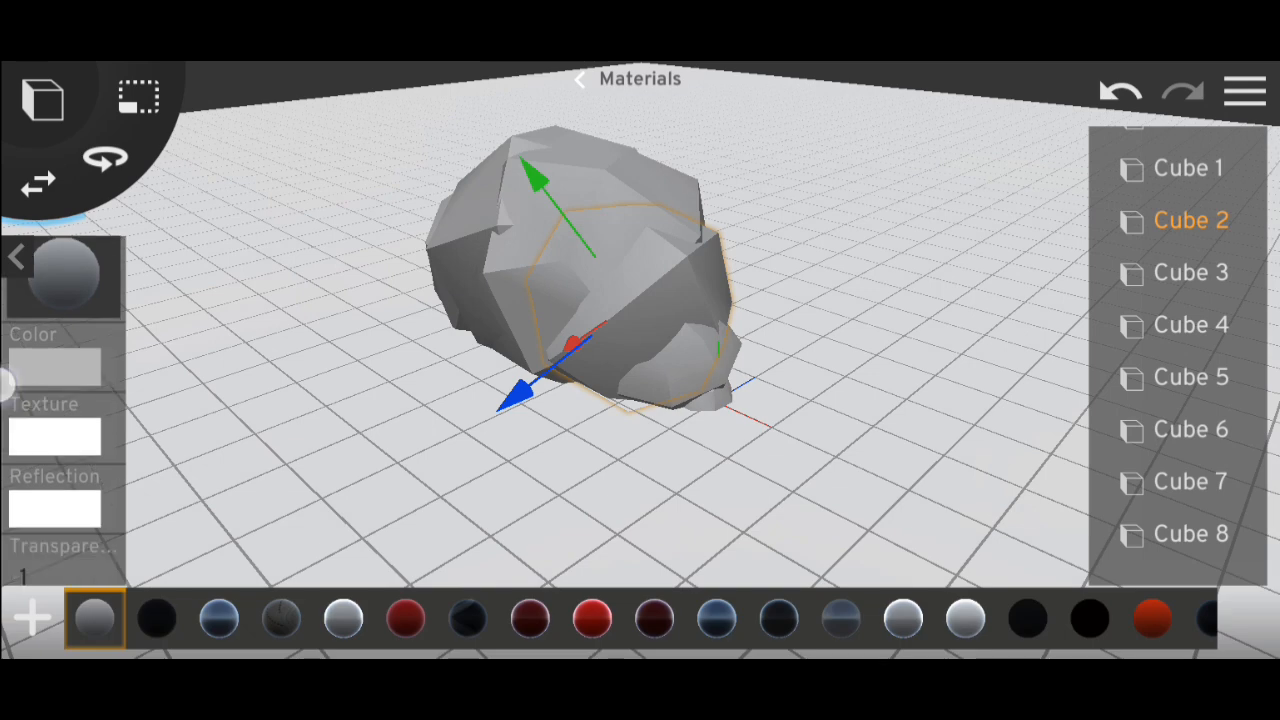
left_click(55, 367)
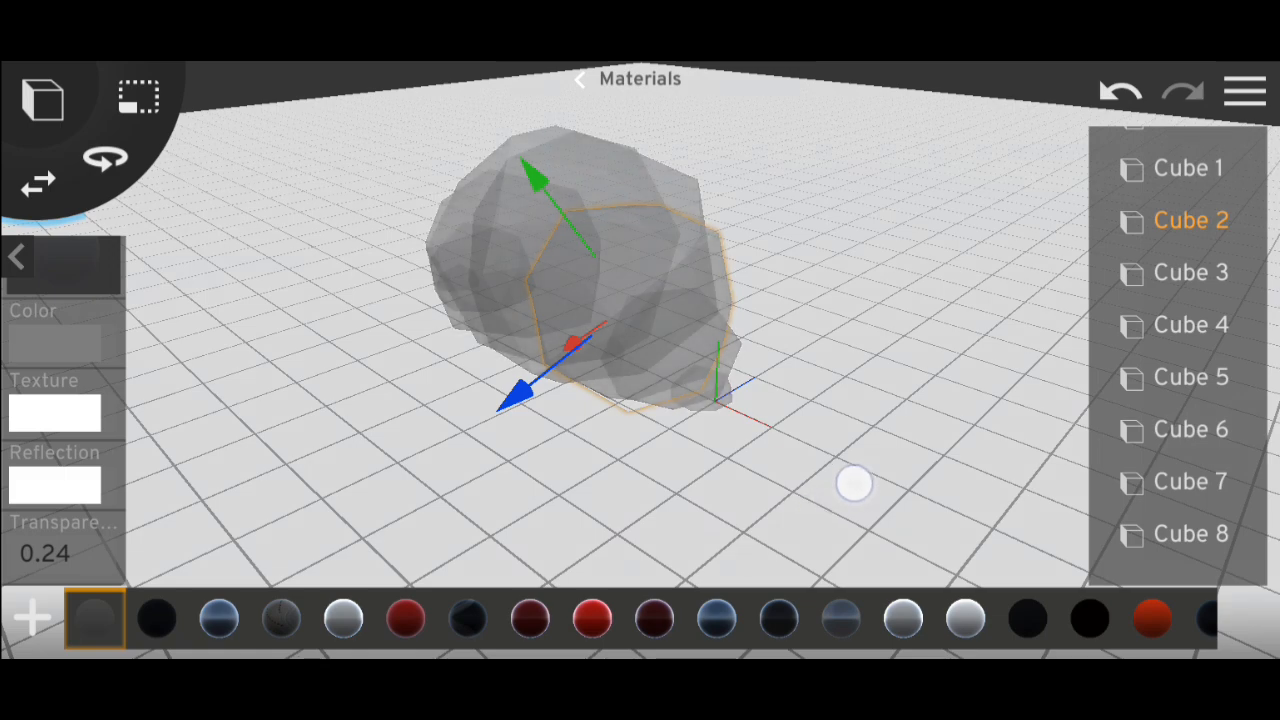
left_click(578, 79)
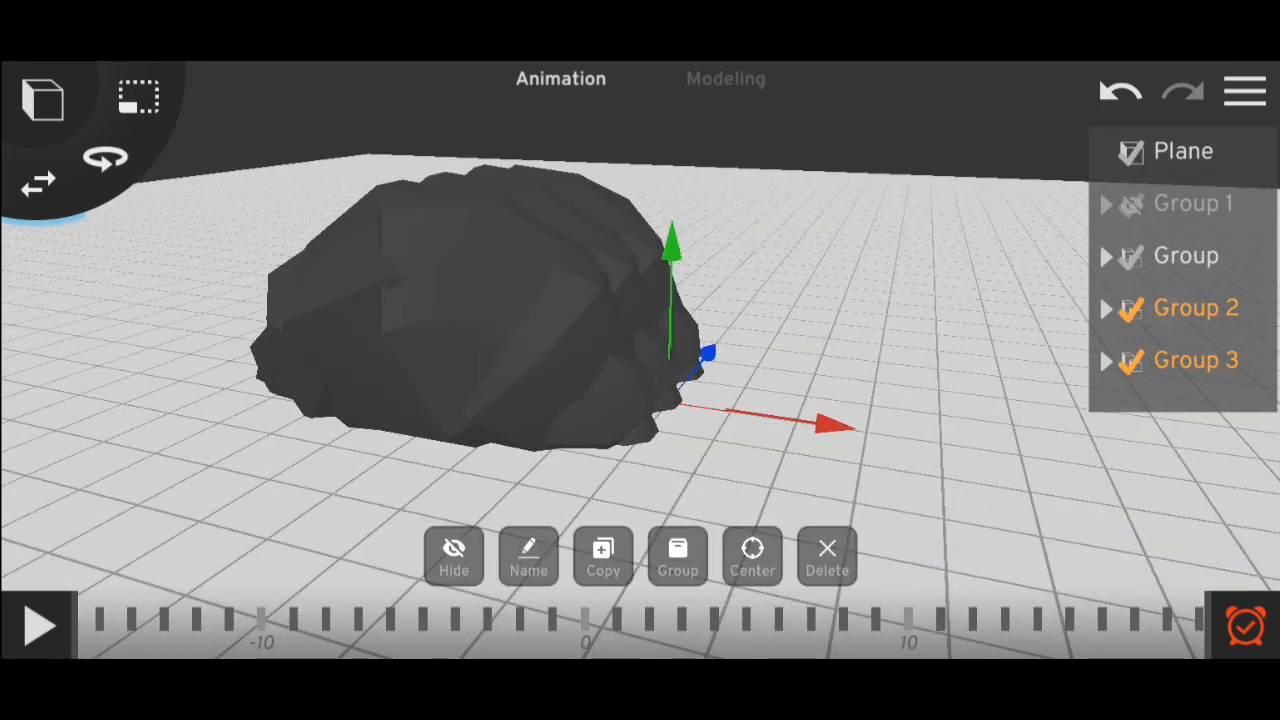
Group the smoke copies, give them 0.08 material transparency, and merge into Group 8
left_click(677, 556)
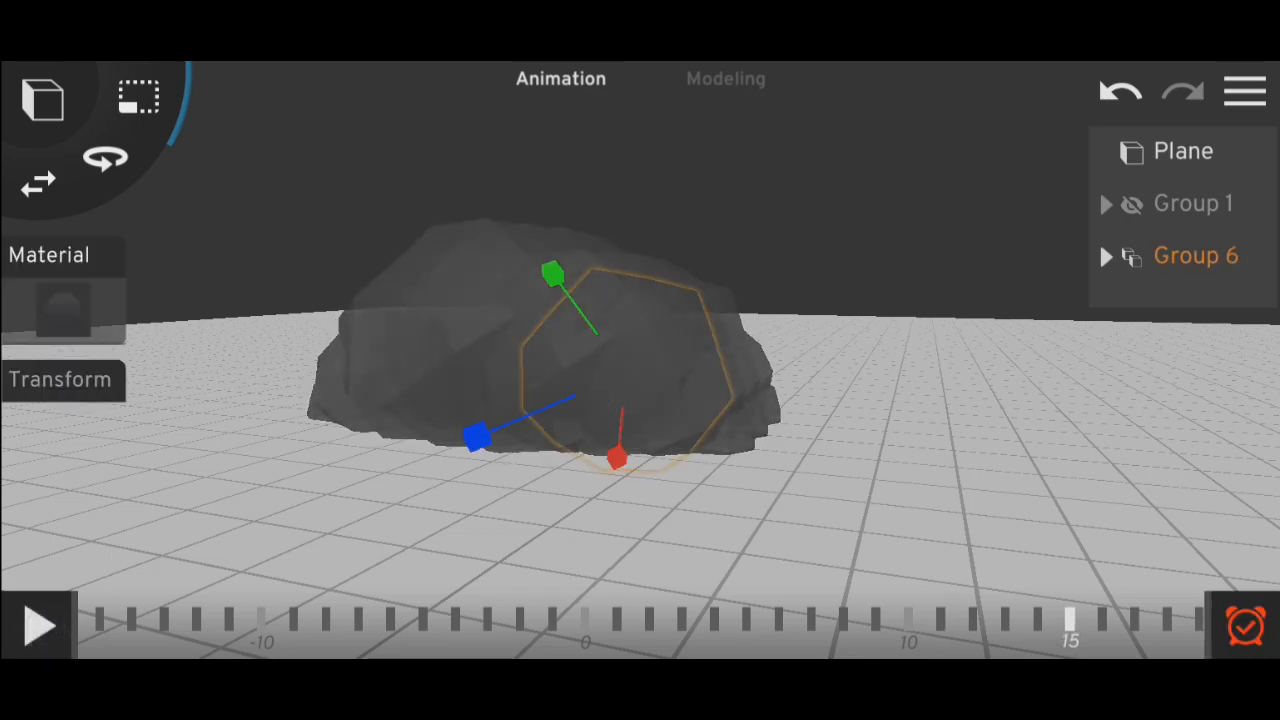
left_click(48, 254)
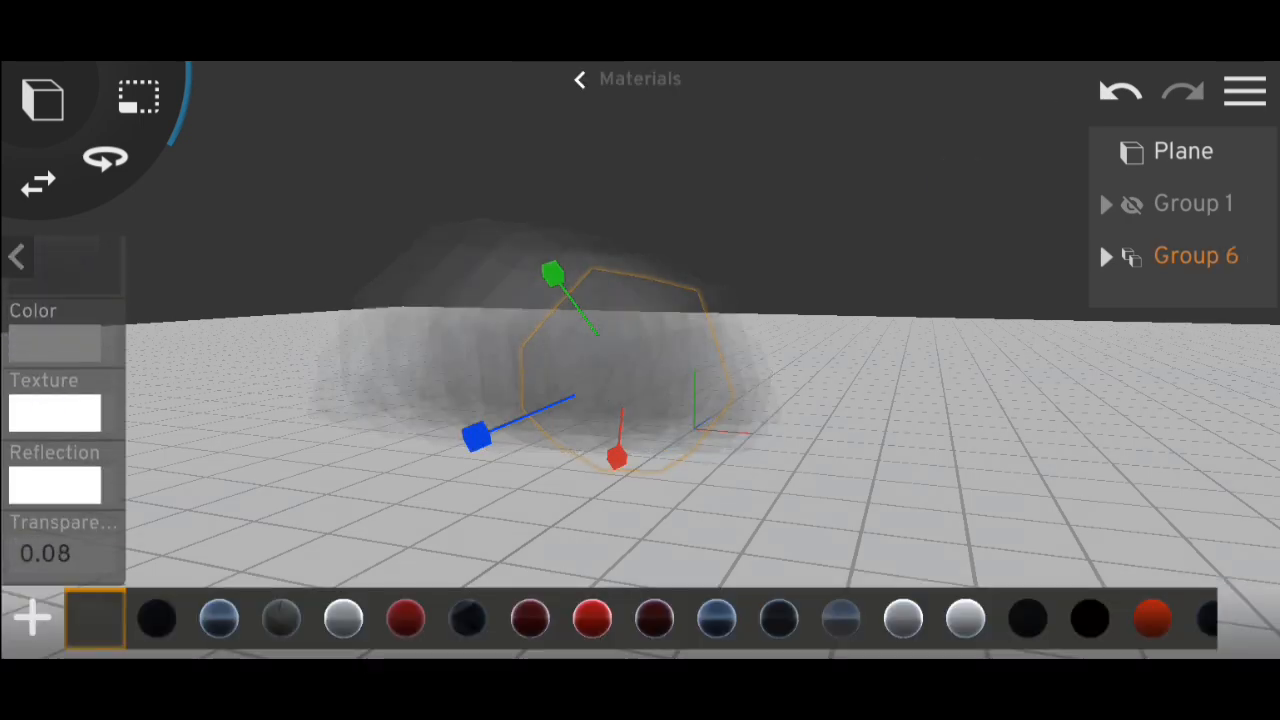
left_click(580, 79)
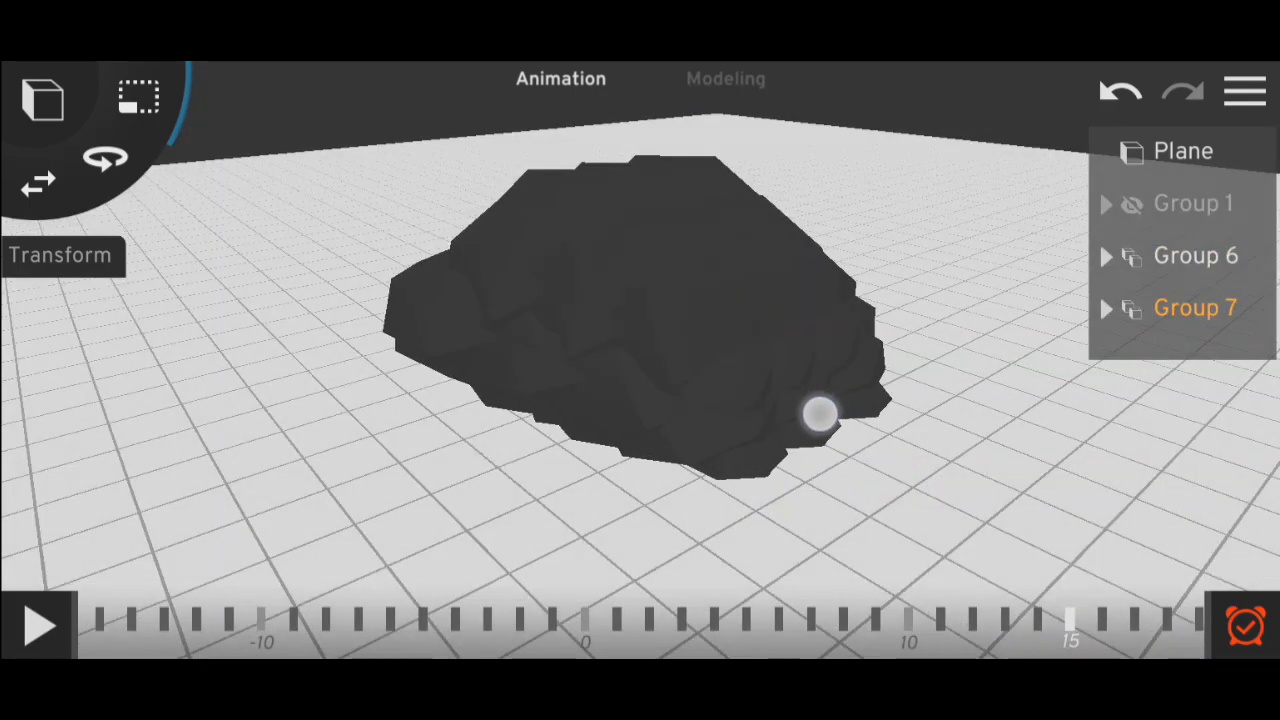
left_click(725, 79)
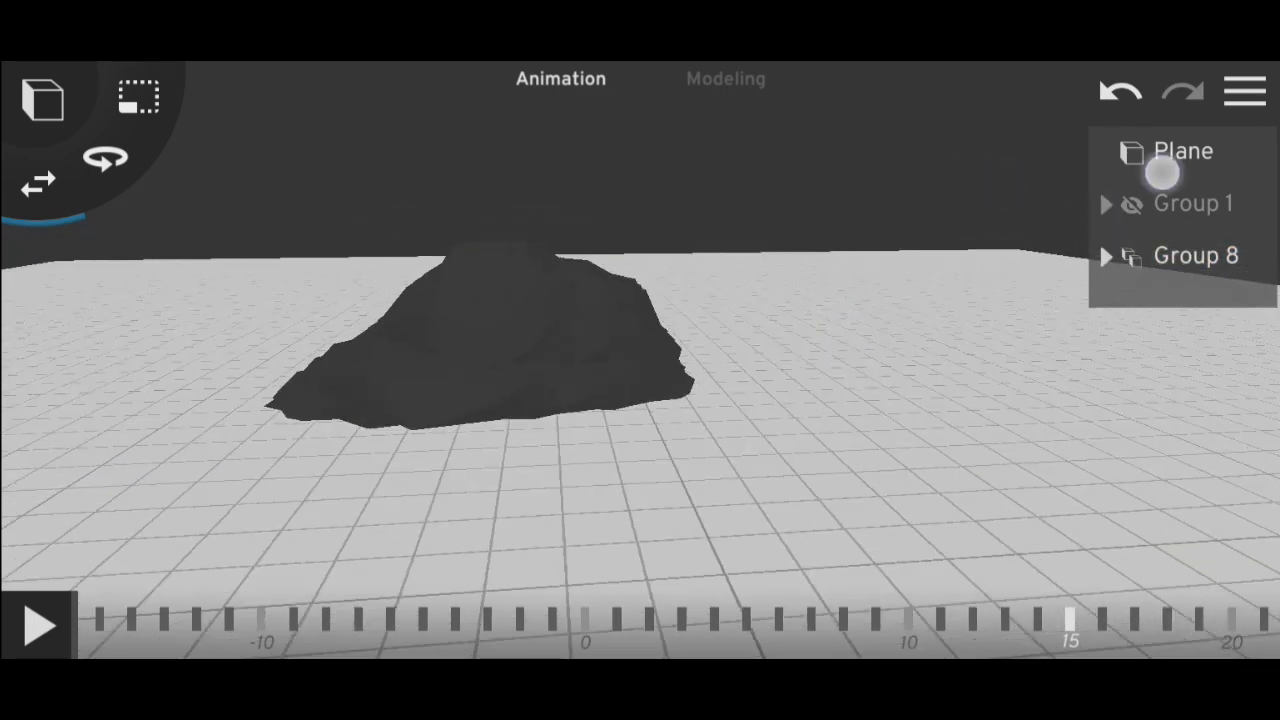
Unhide and select the white sports car Group 1 in front of the smoke
left_click(1130, 203)
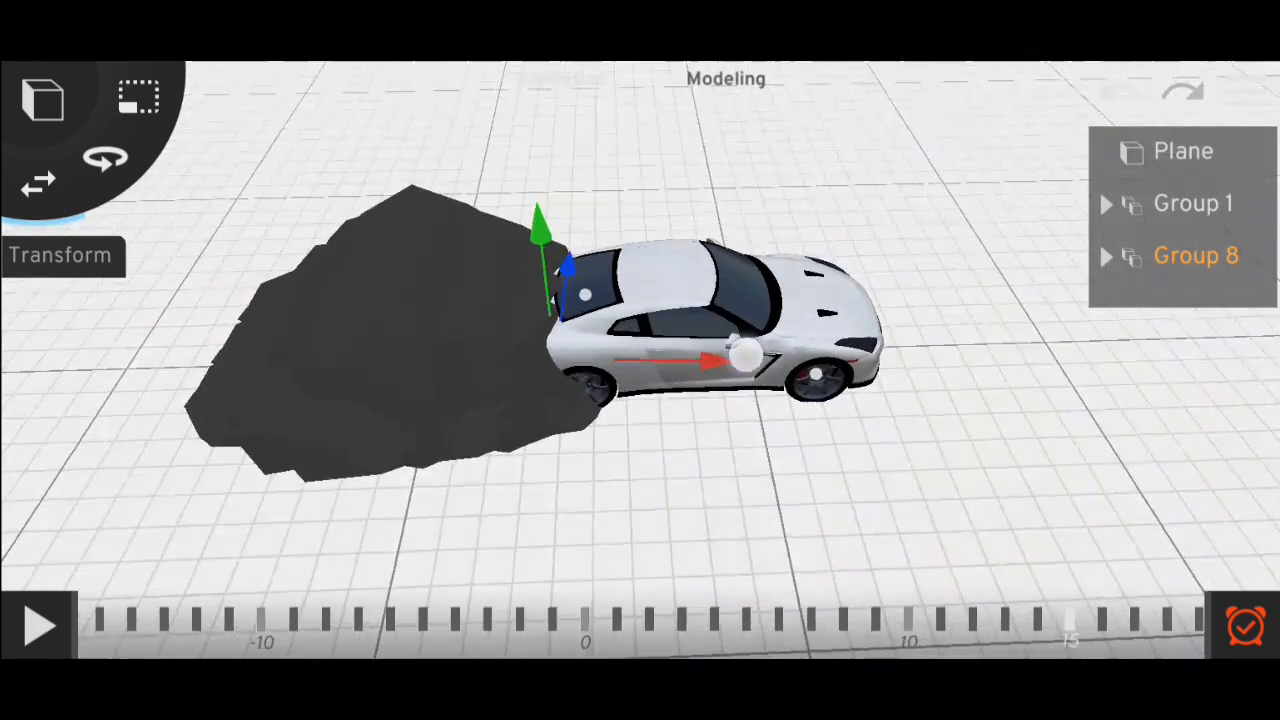
left_click(560, 79)
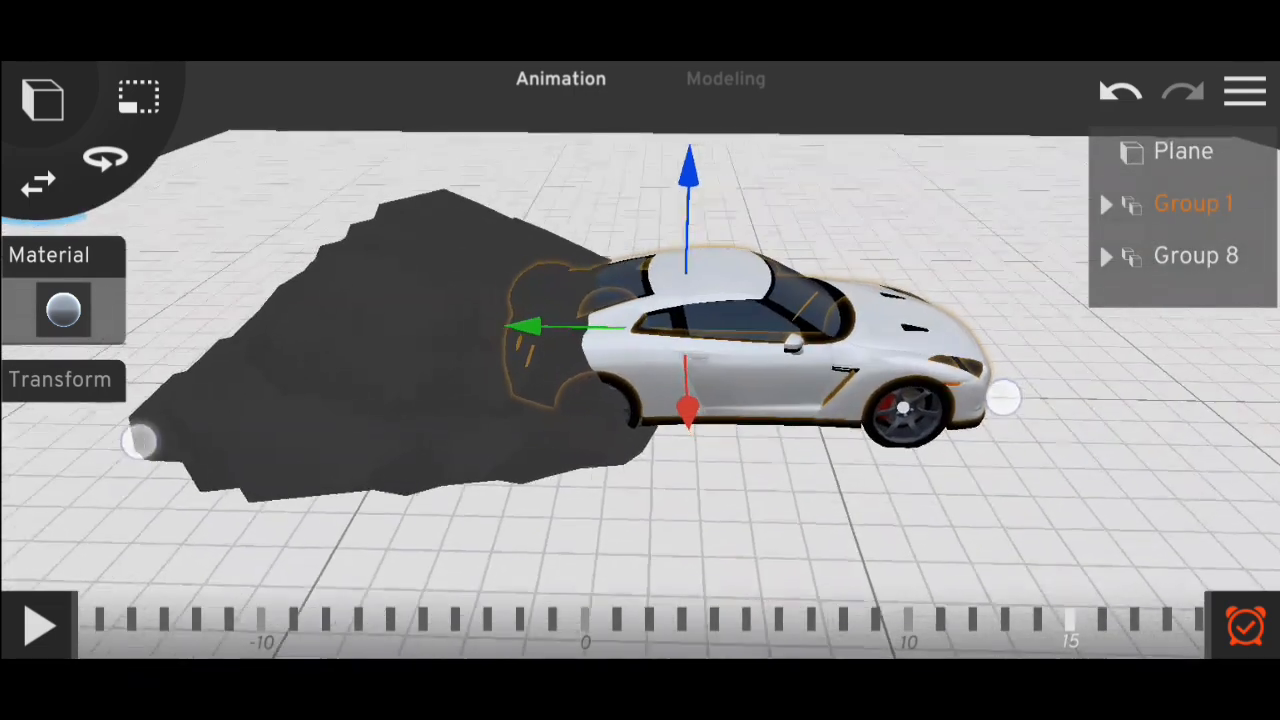
left_click(1106, 203)
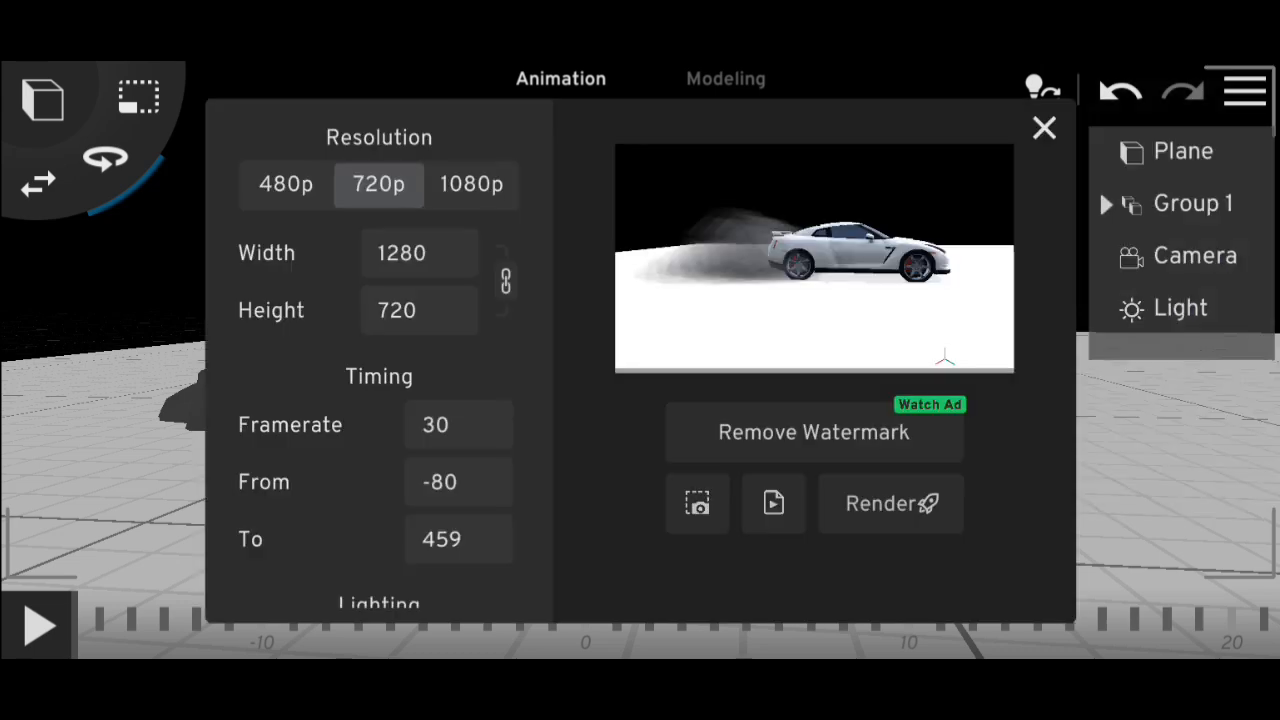
Set the 720p video render to frames 0 through 30 and start rendering
left_click(458, 481)
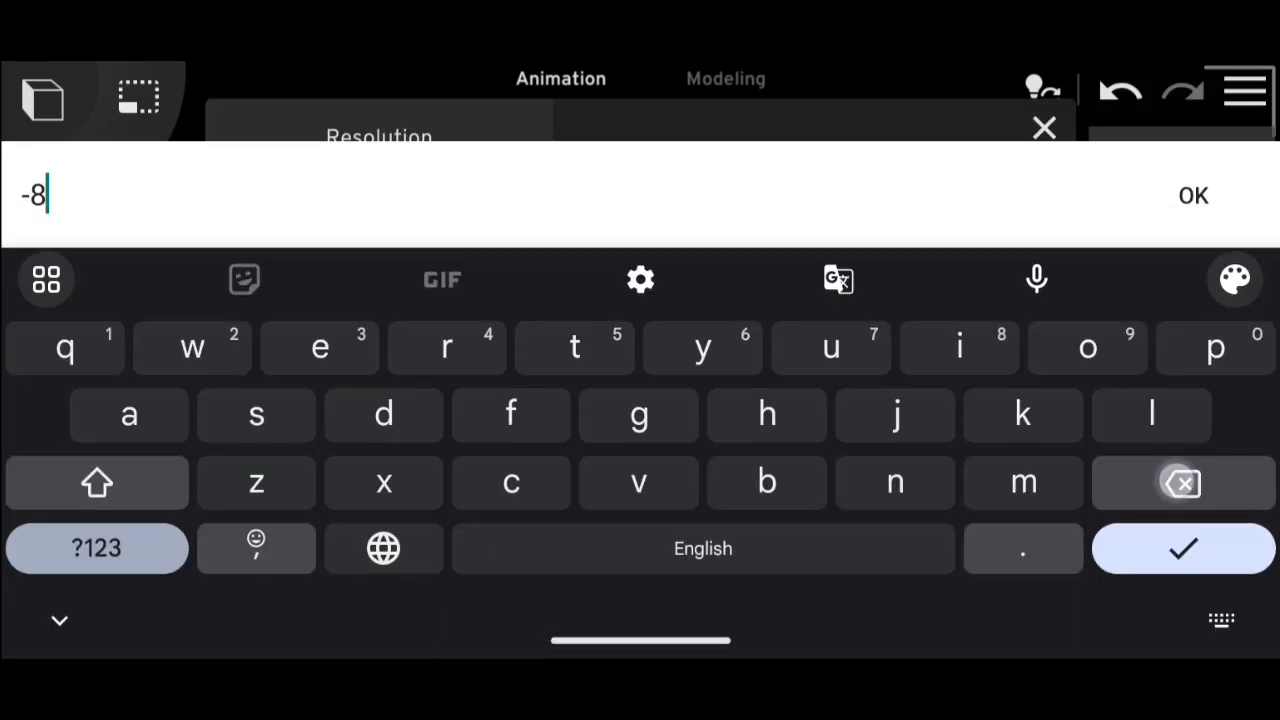
left_click(1192, 195)
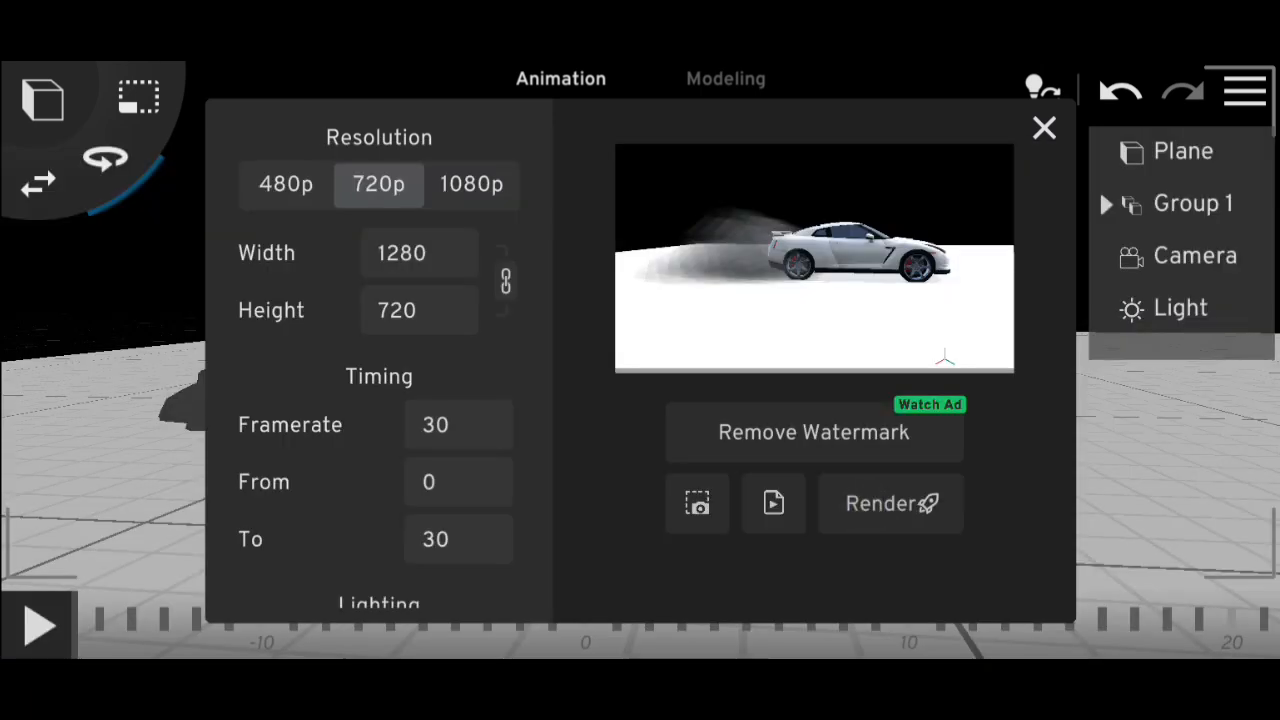
left_click(888, 503)
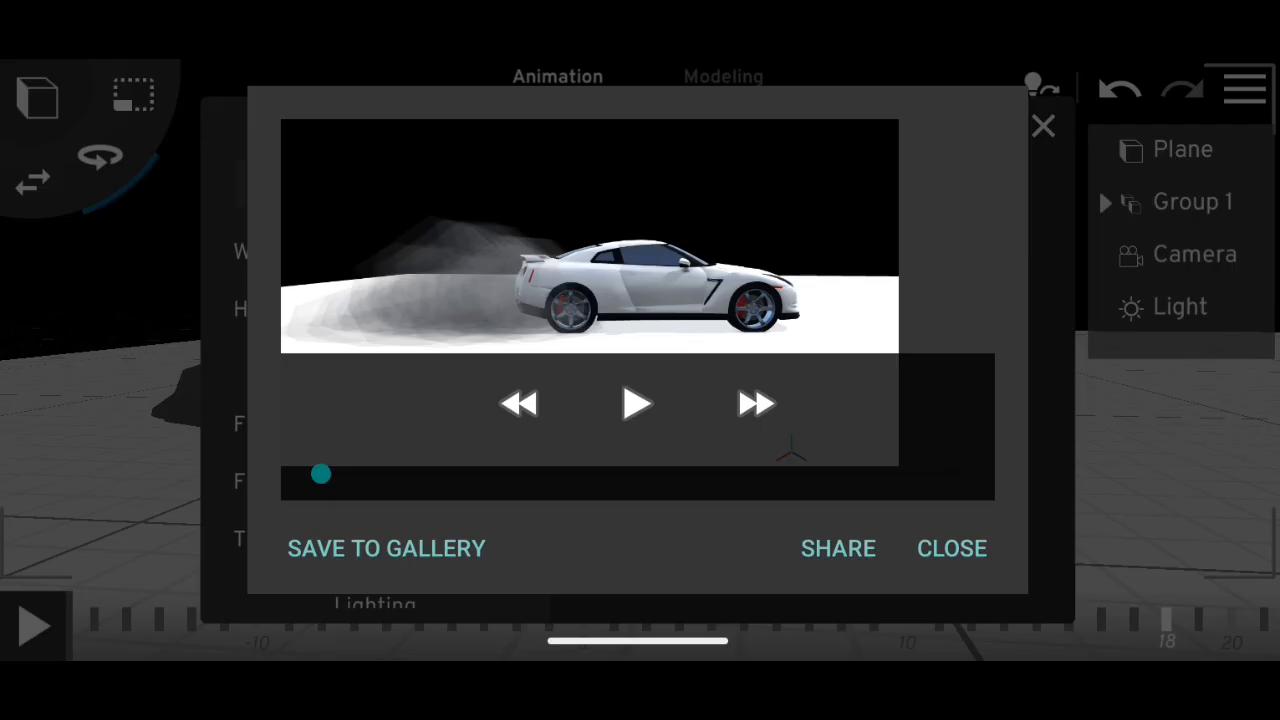
Play the rendered clip of the drifting white car trailing grey smoke
left_click(637, 403)
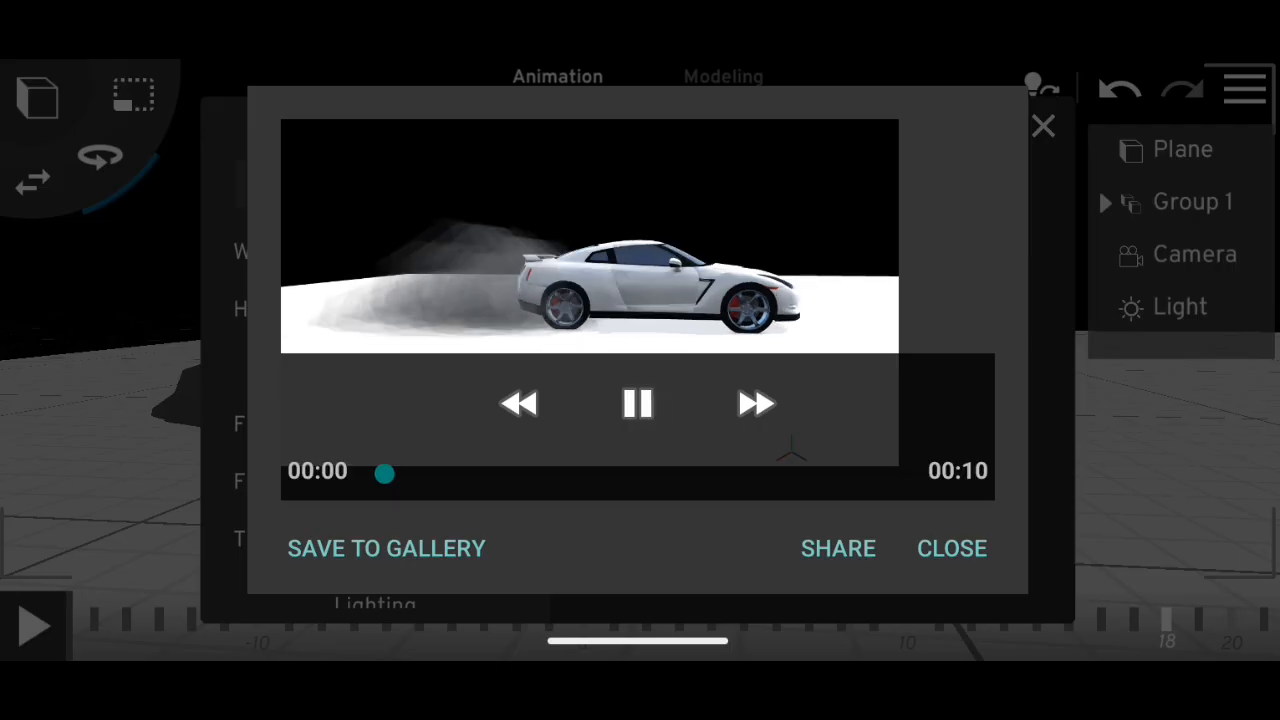